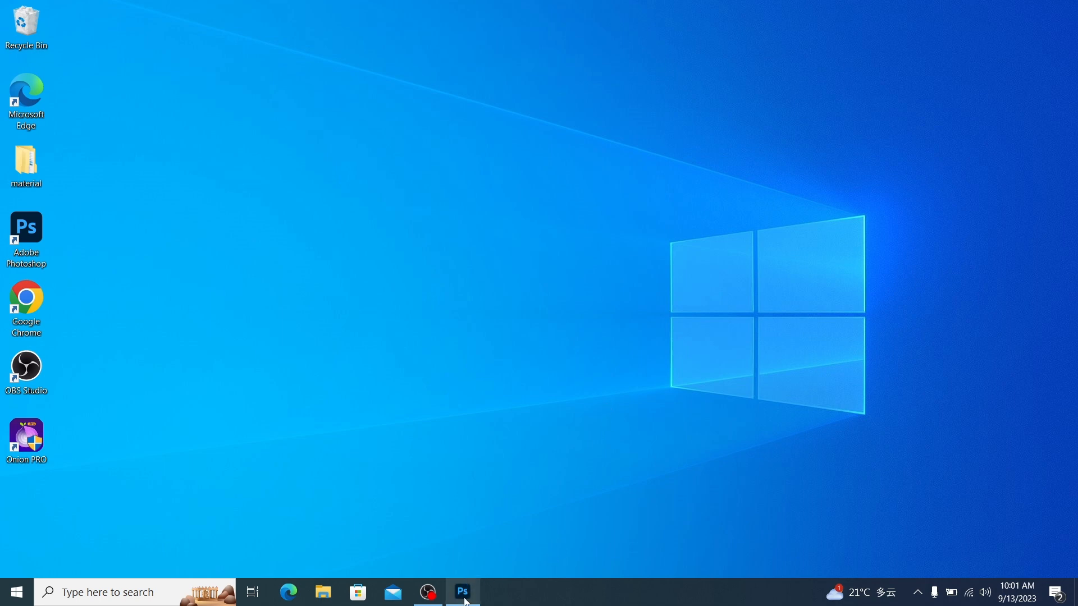
- Bring Photoshop forward and create a blank white 1920×1080 px document
click(462, 591)
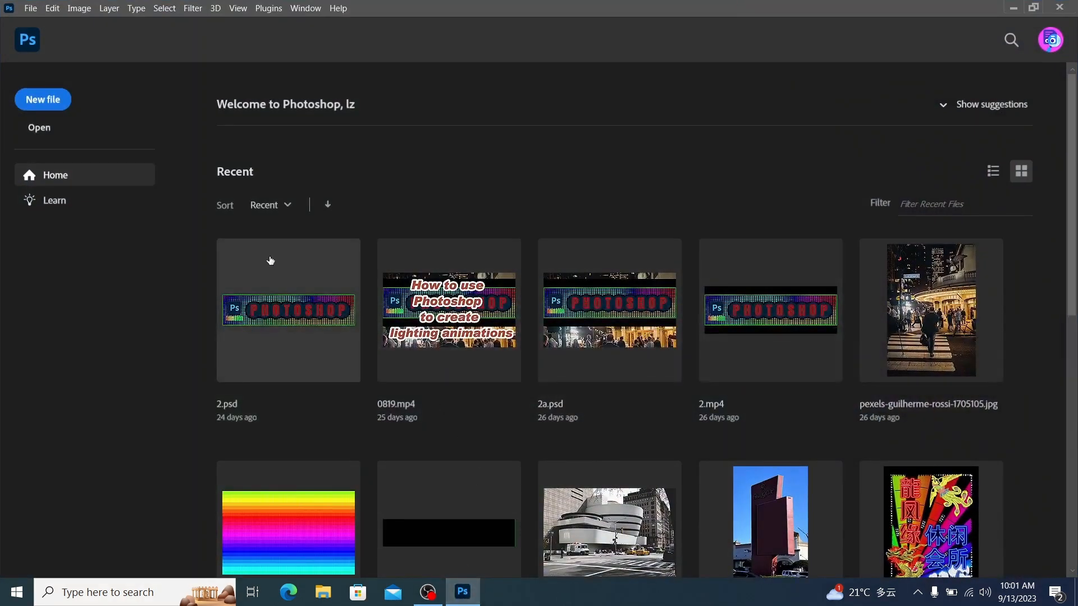
click(43, 99)
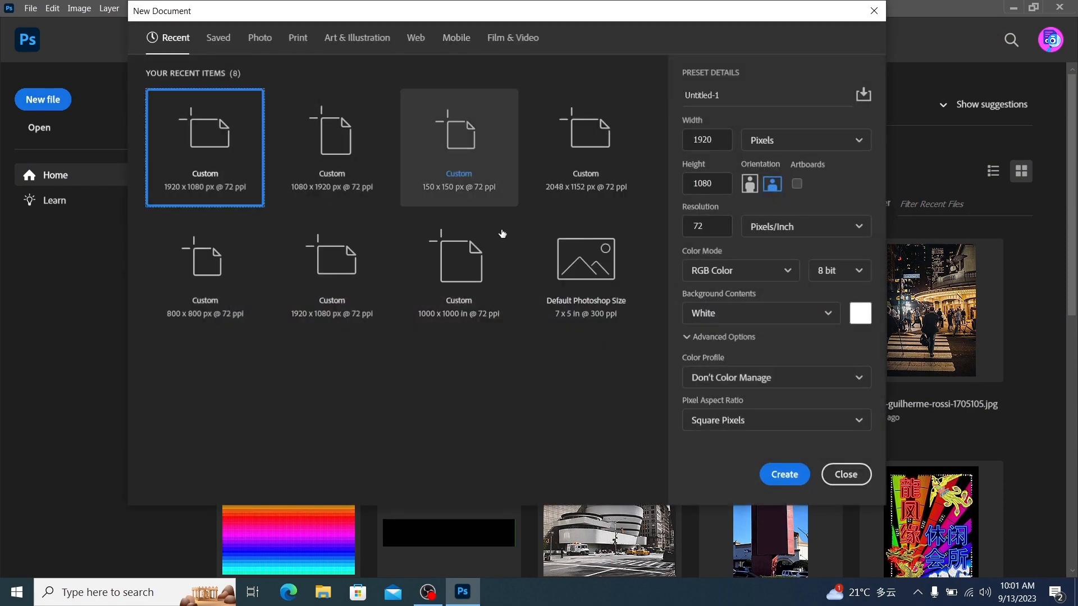
click(783, 474)
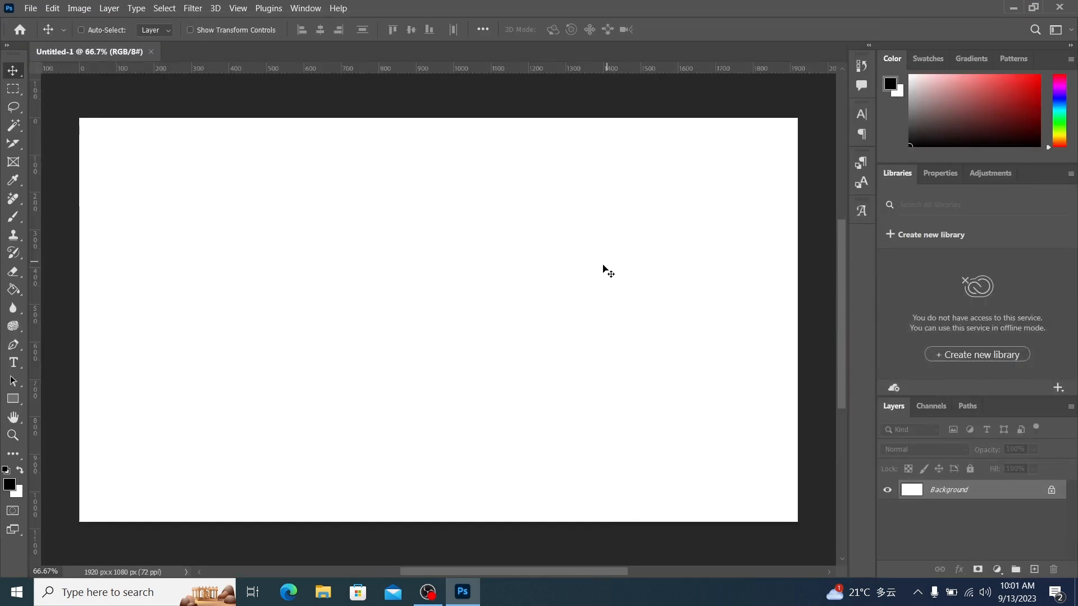
- Show the Timeline panel from the Window menu and view its timeline-type options
click(306, 8)
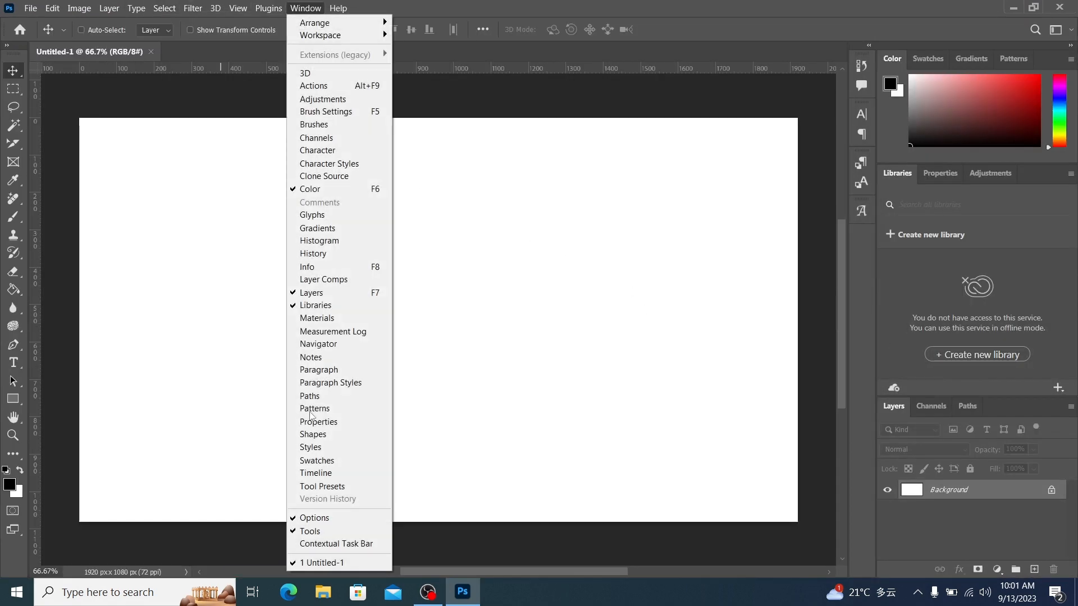
mouse_move(315, 473)
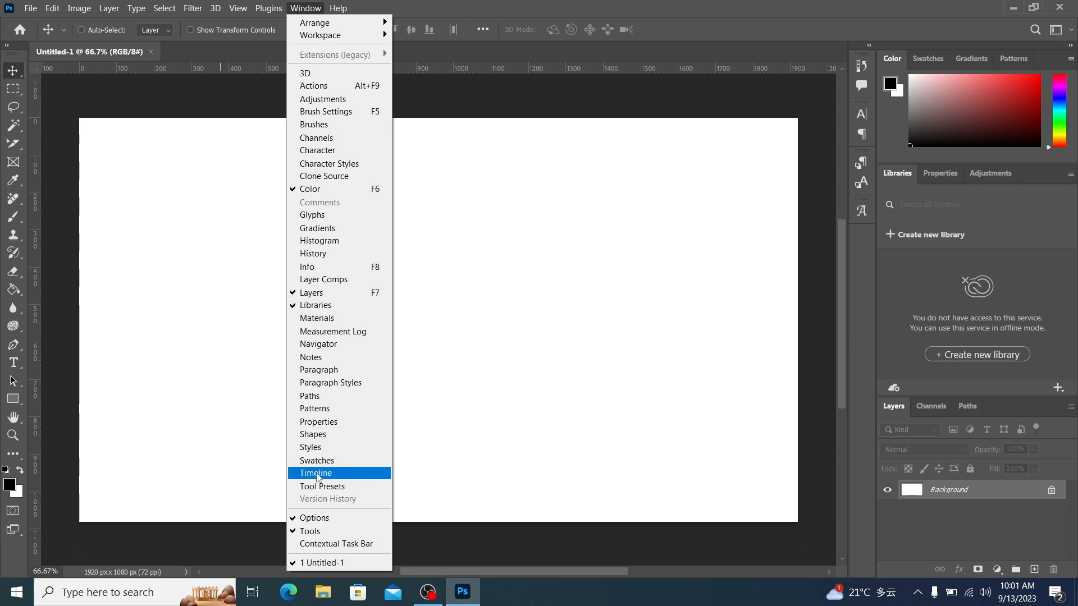
click(315, 473)
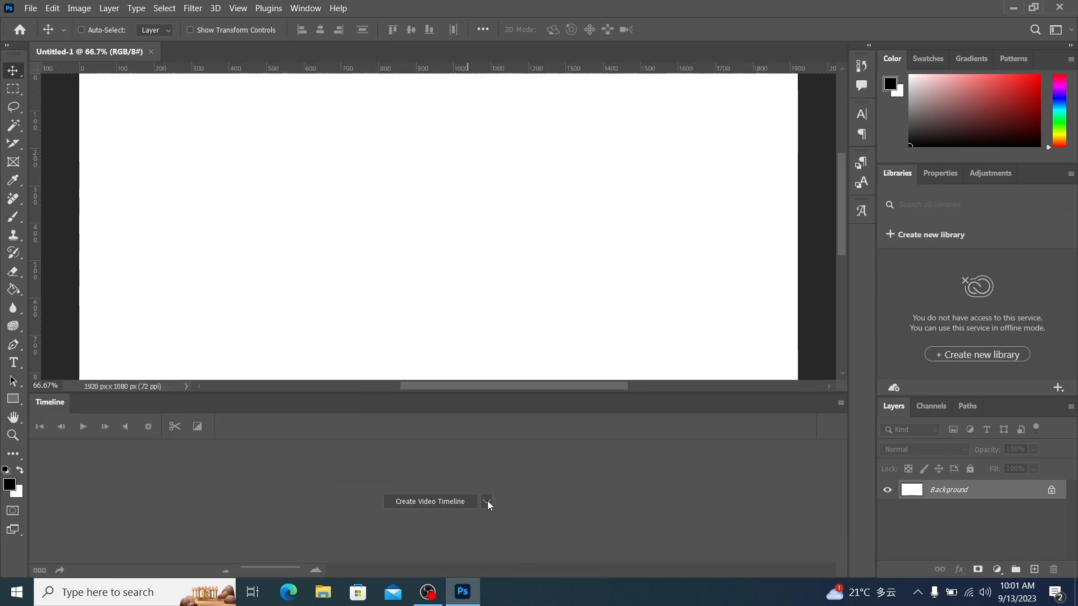
click(487, 502)
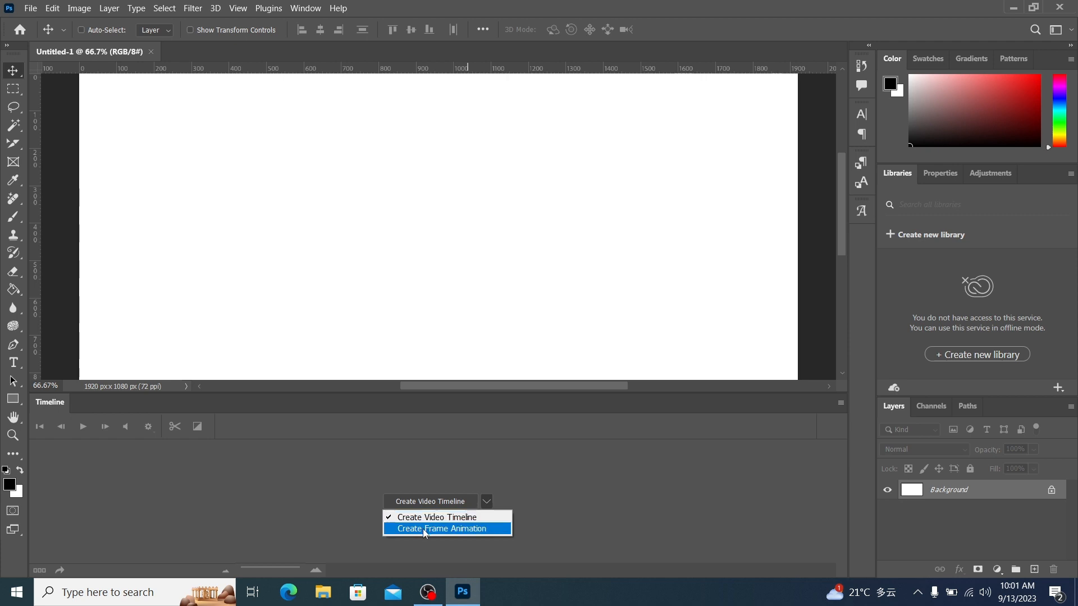
mouse_move(436, 517)
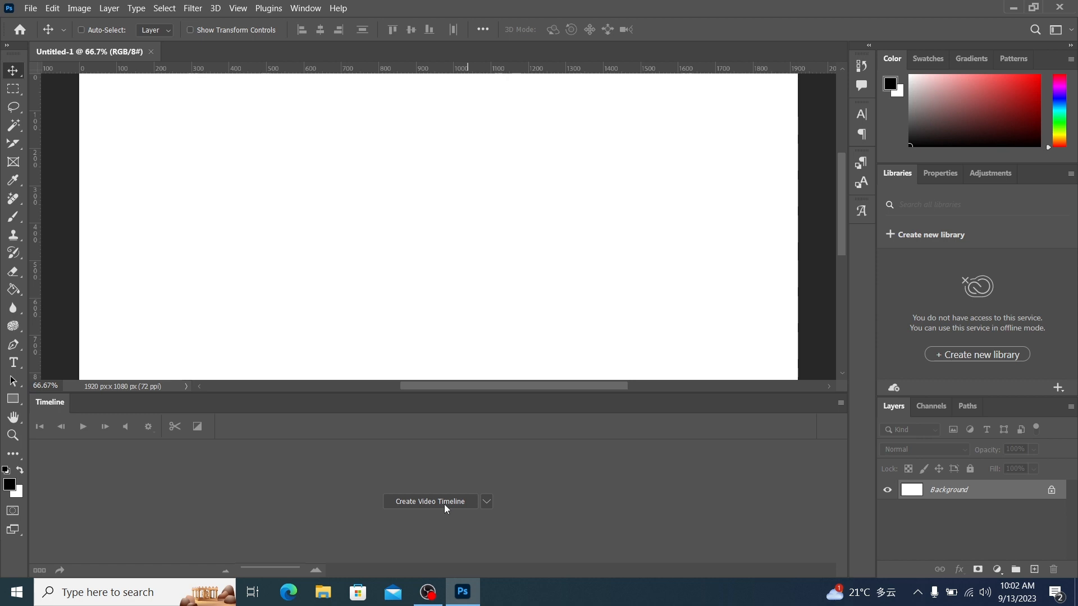
mouse_move(413, 508)
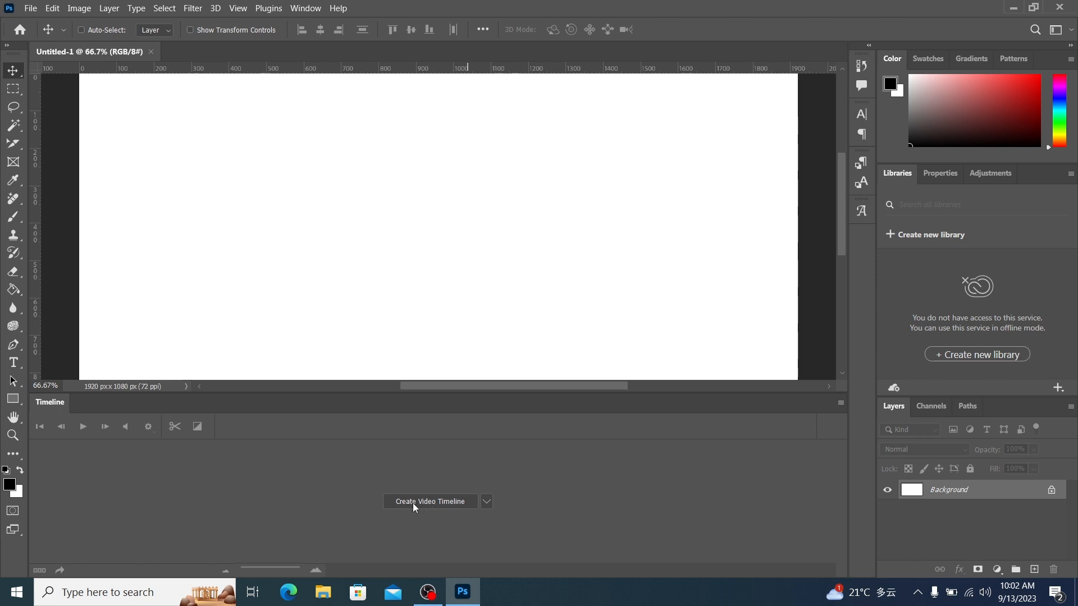
- Create a video timeline, converting the background into a Layer 0 clip with an audio track
click(430, 501)
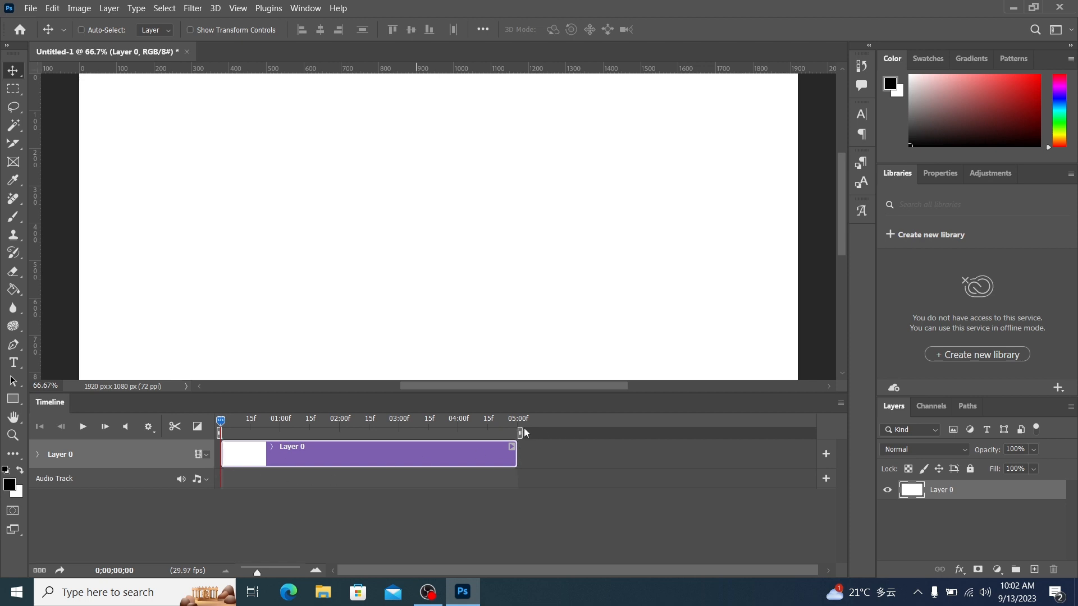
mouse_move(204, 514)
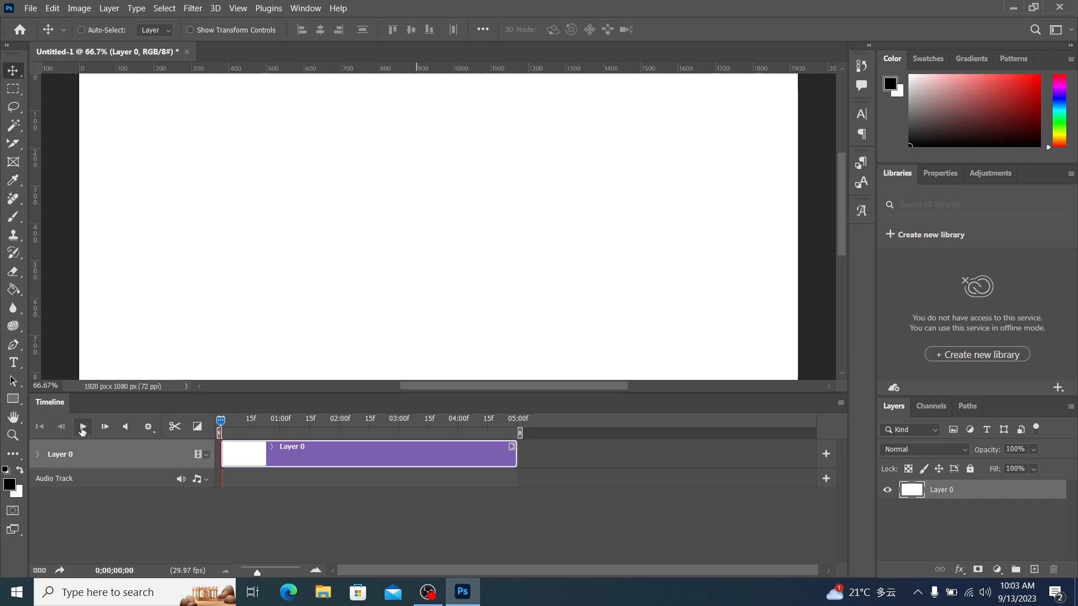
click(82, 427)
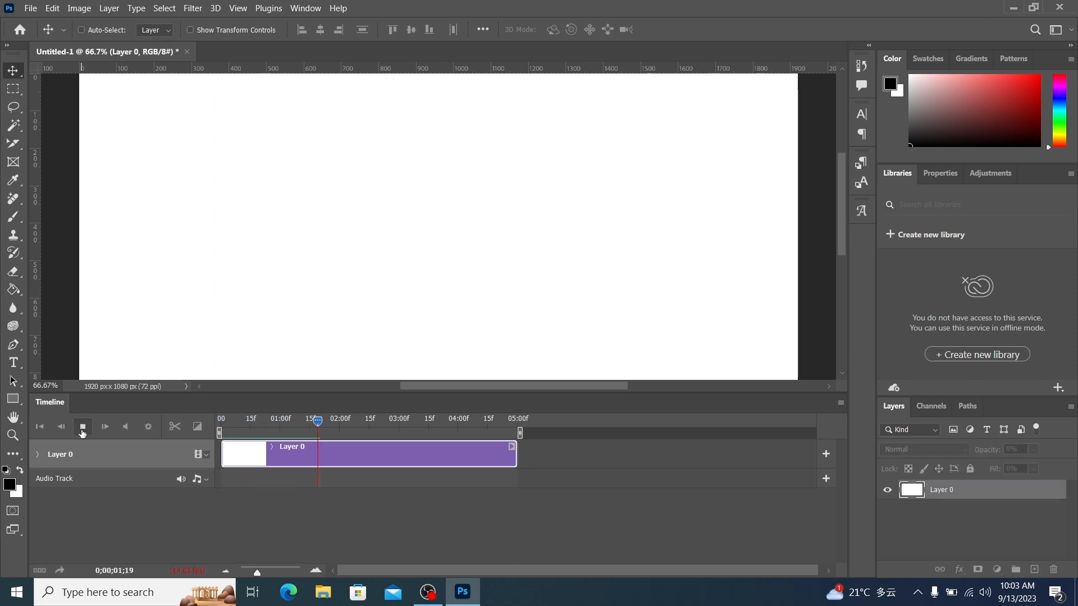
click(83, 427)
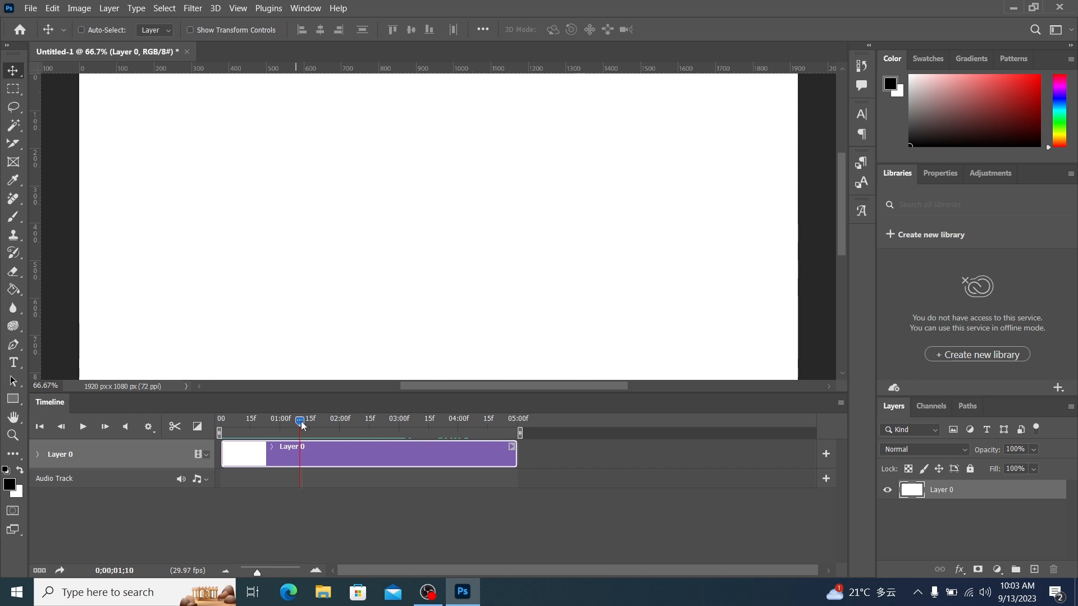
drag(300, 422, 337, 421)
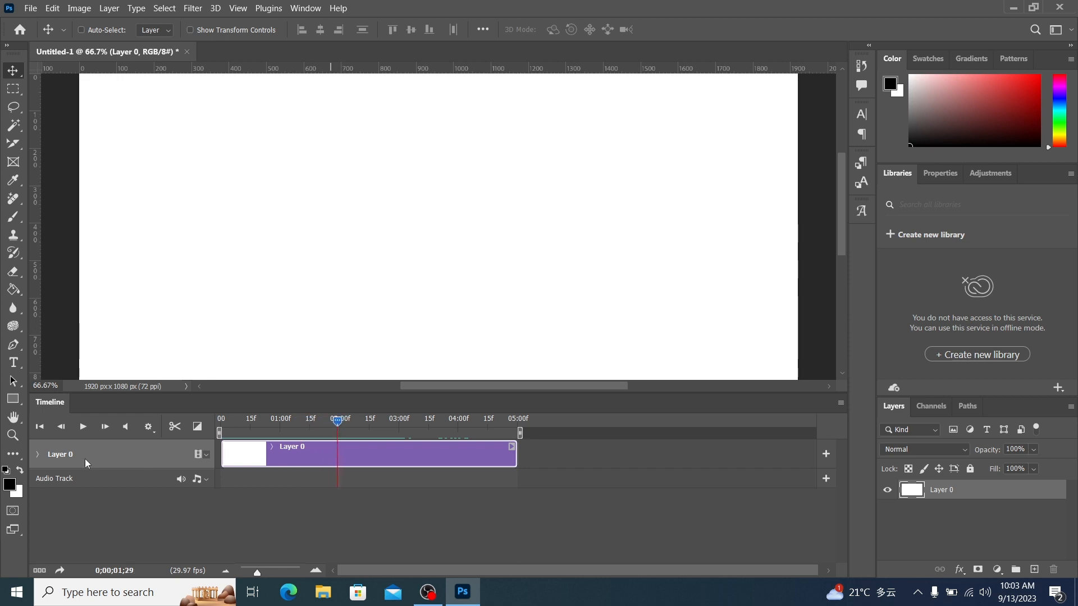
click(39, 427)
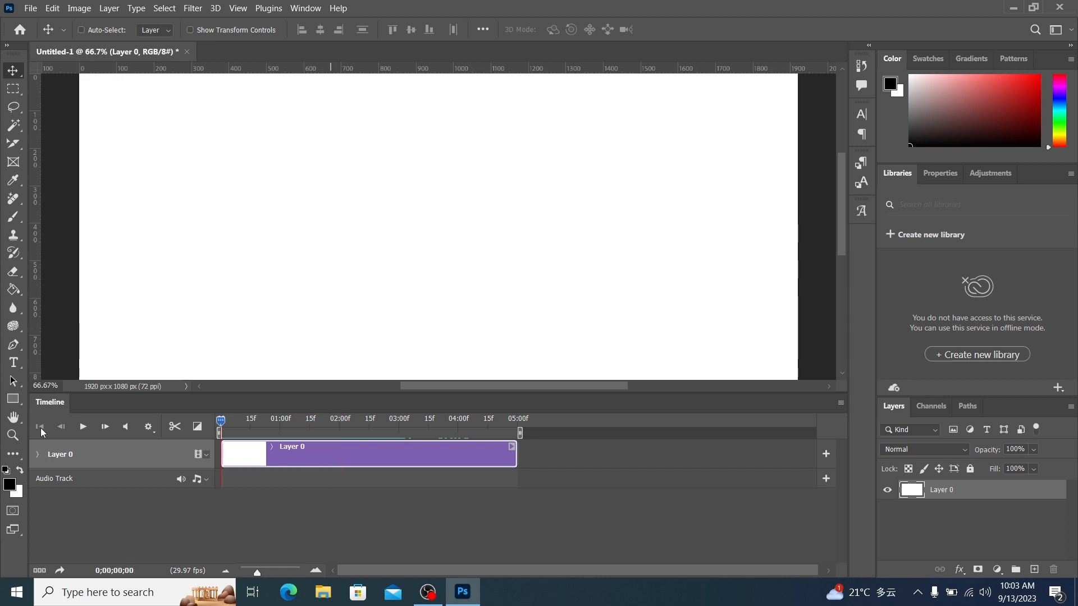
click(105, 426)
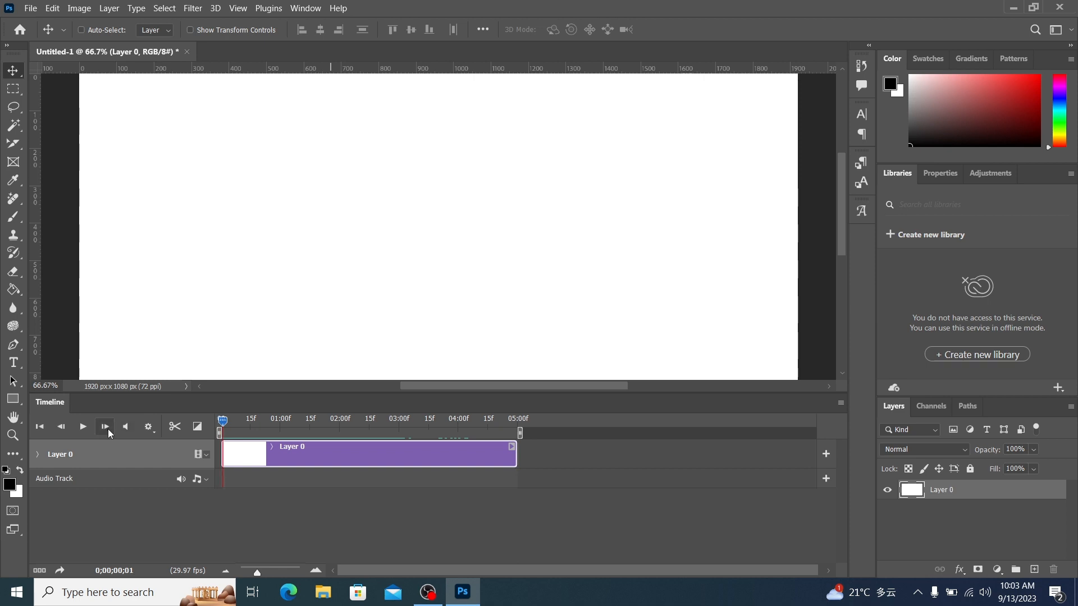
click(82, 427)
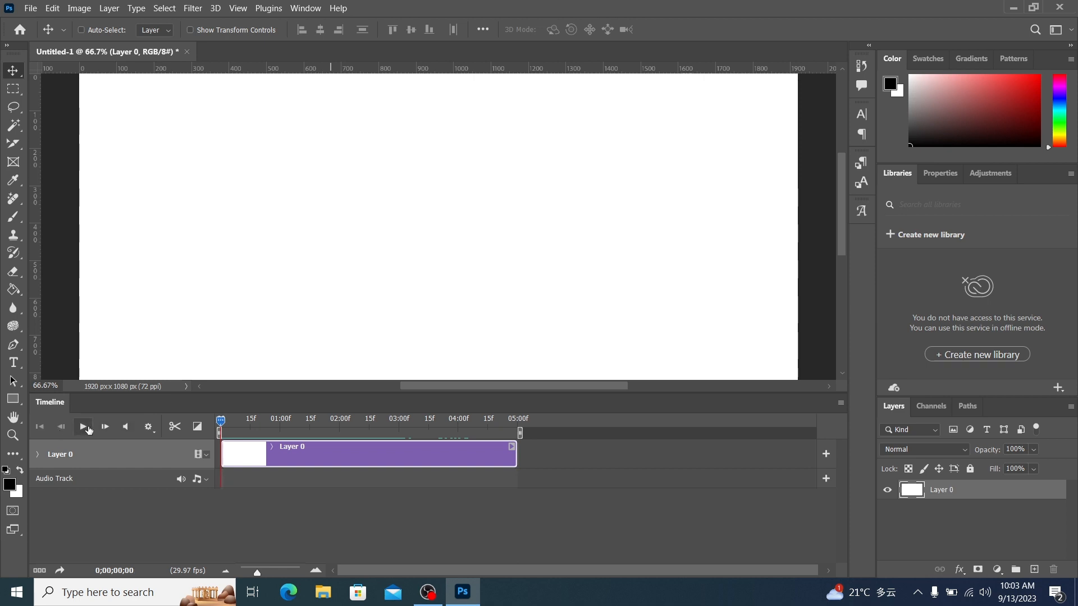
click(128, 426)
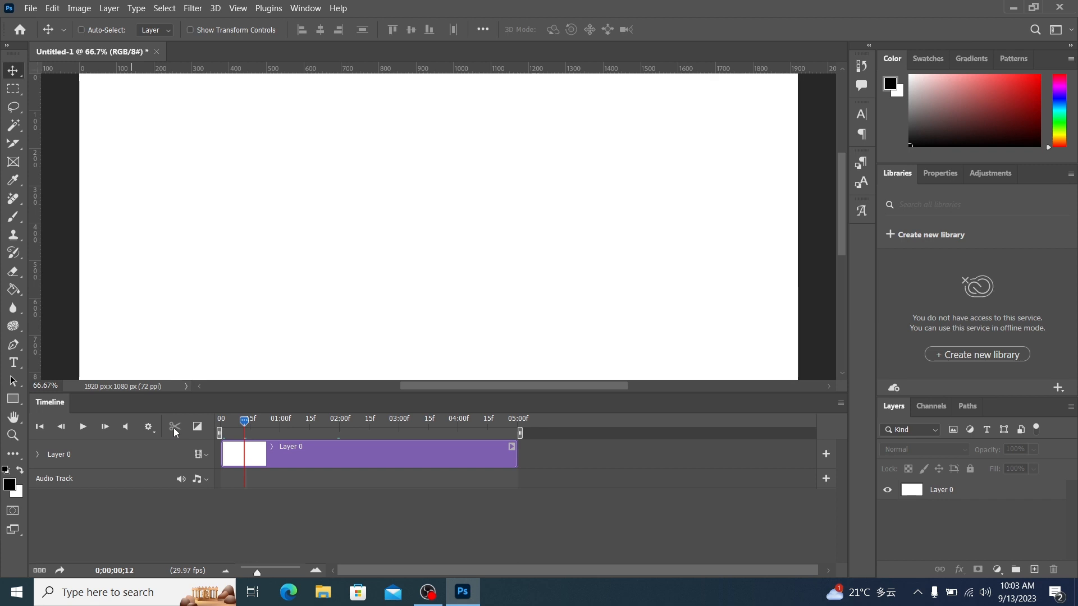
- Expand Layer 0's track to show its Position, Opacity and Style properties
click(38, 454)
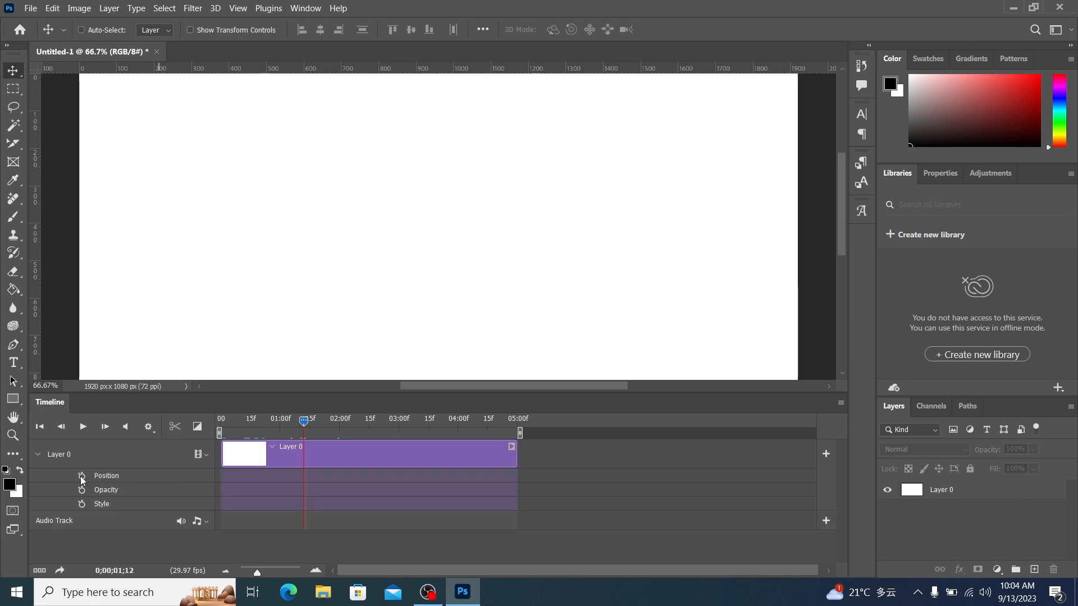
mouse_move(81, 479)
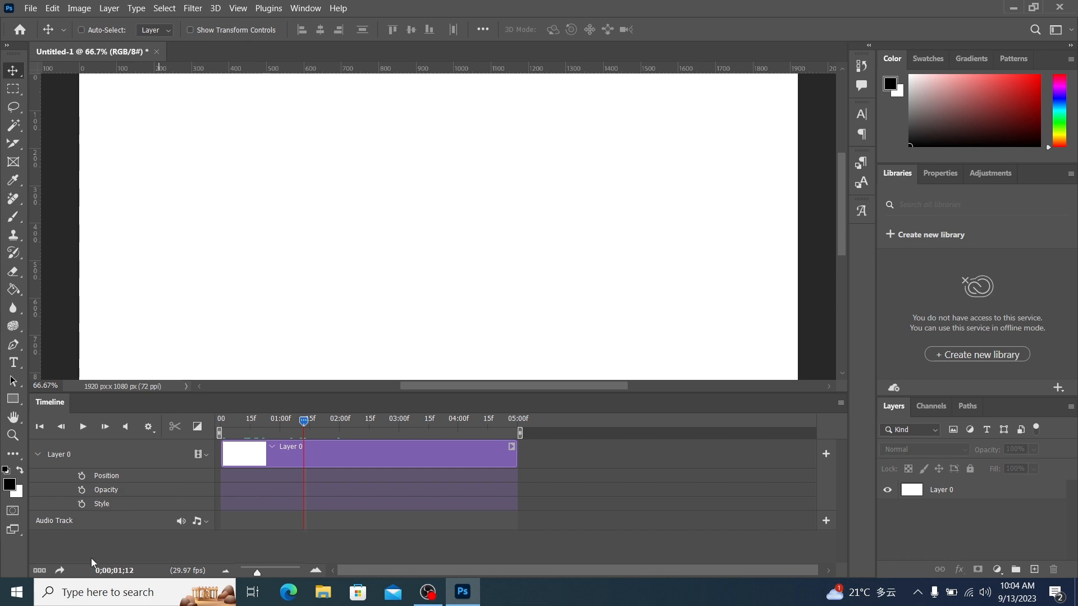
mouse_move(85, 529)
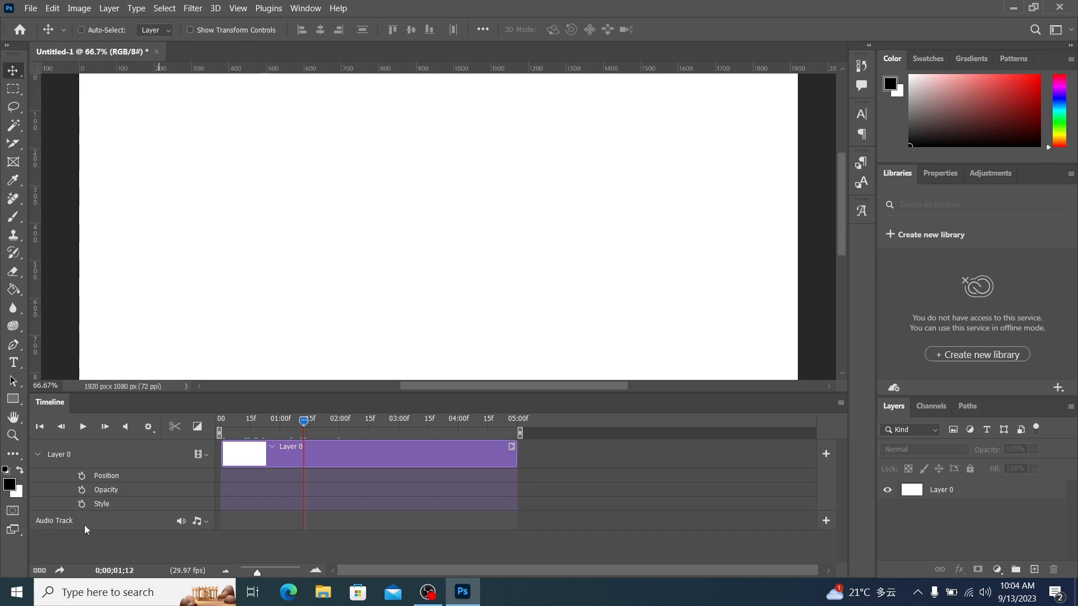
mouse_move(222, 485)
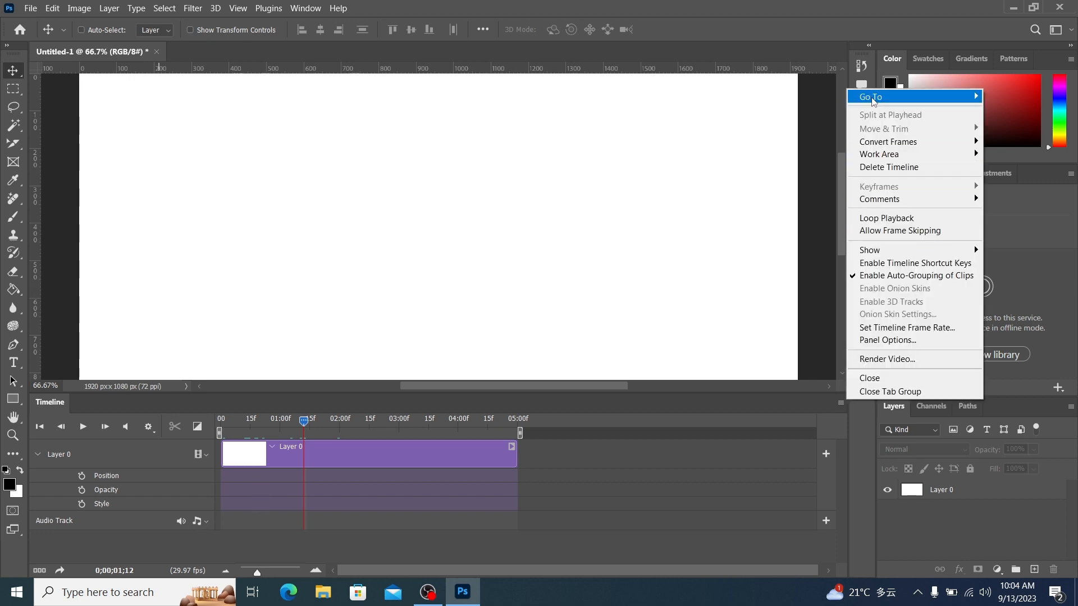
mouse_move(844, 410)
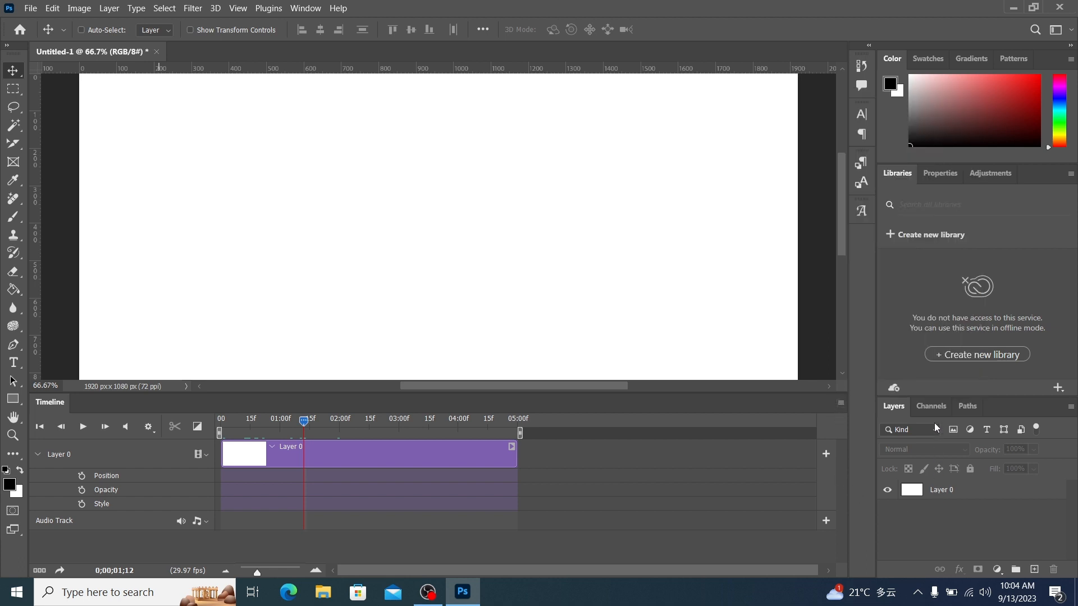
- Add a new empty layer using Create a New Layer in the Layers panel
click(941, 490)
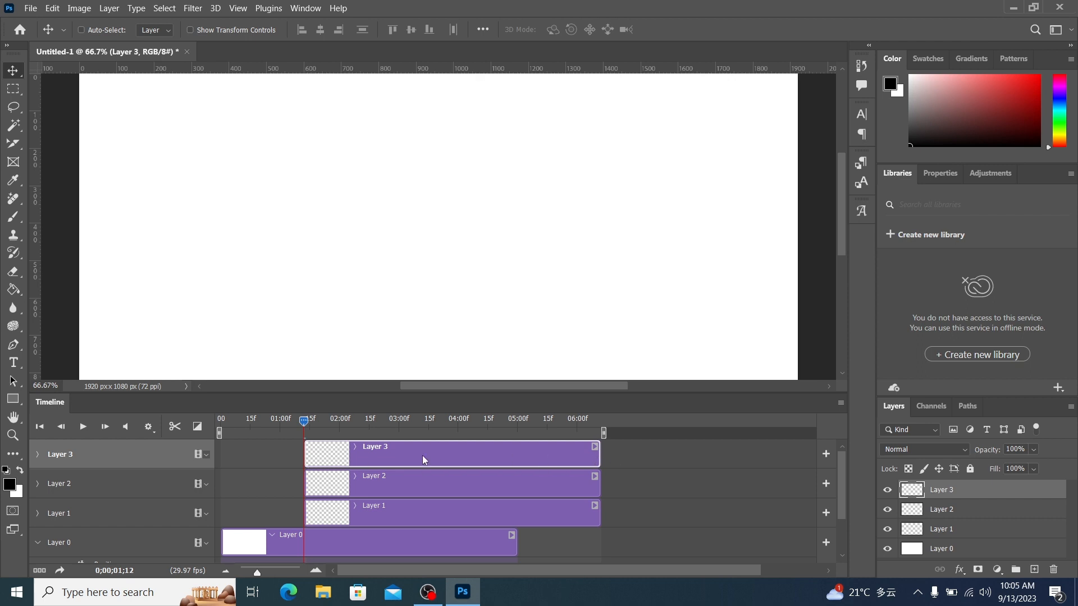
mouse_move(588, 460)
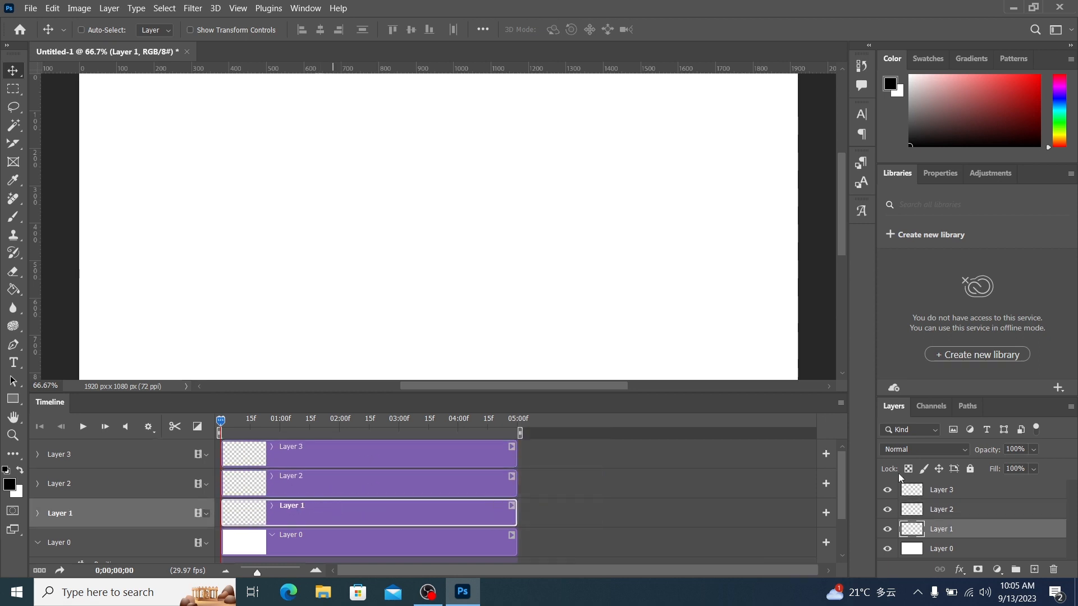
click(949, 489)
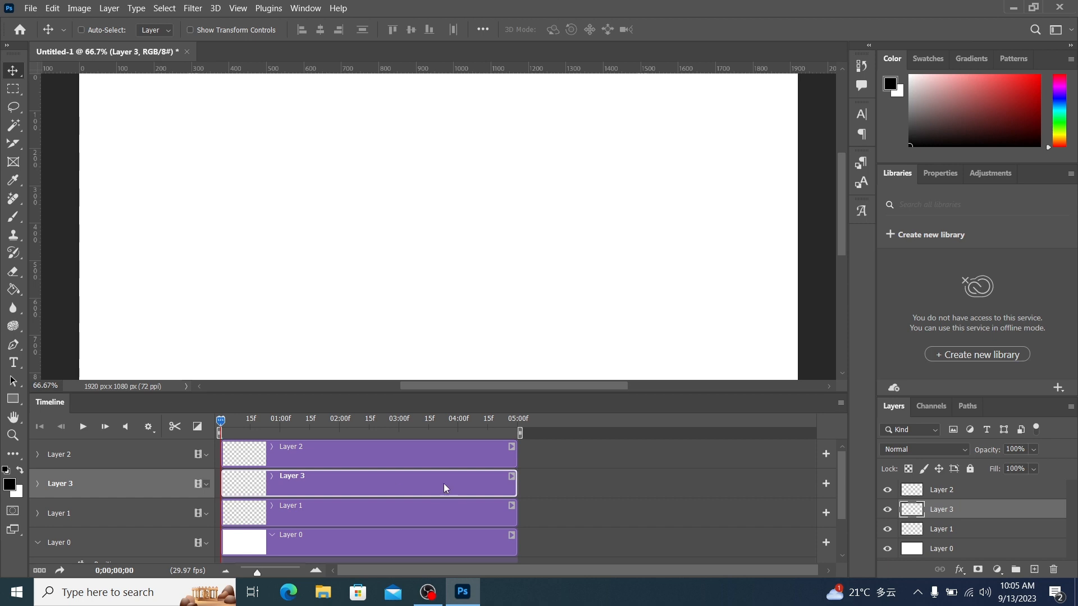
mouse_move(435, 493)
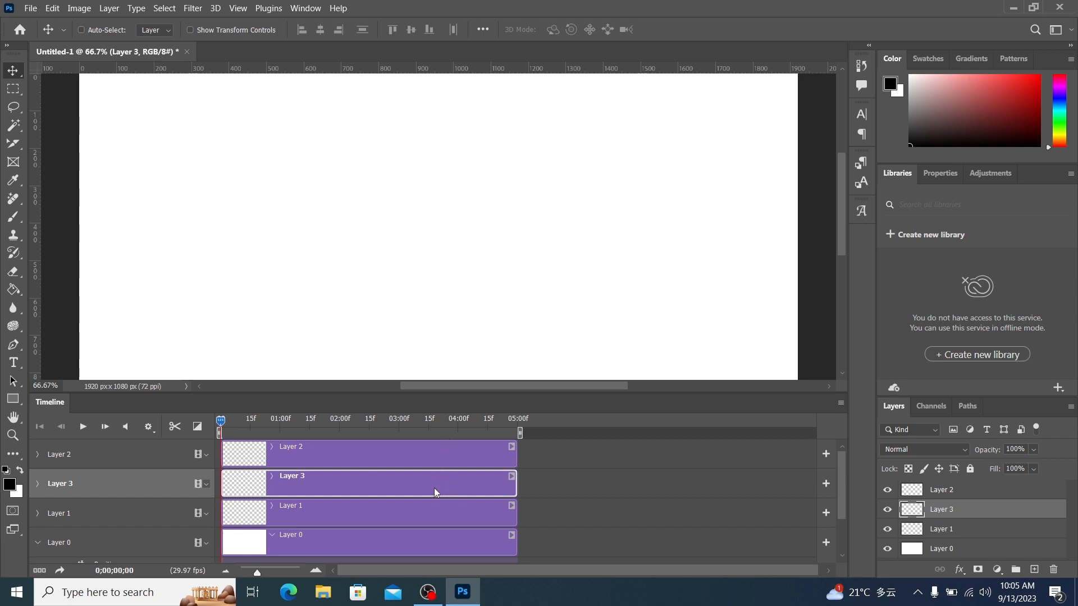
mouse_move(438, 452)
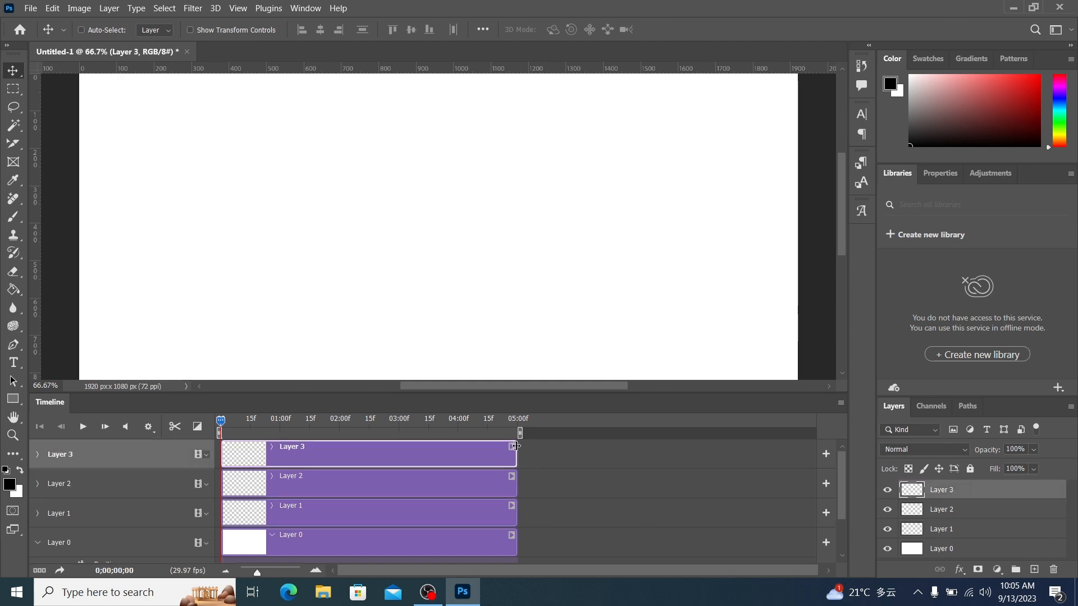
mouse_move(512, 457)
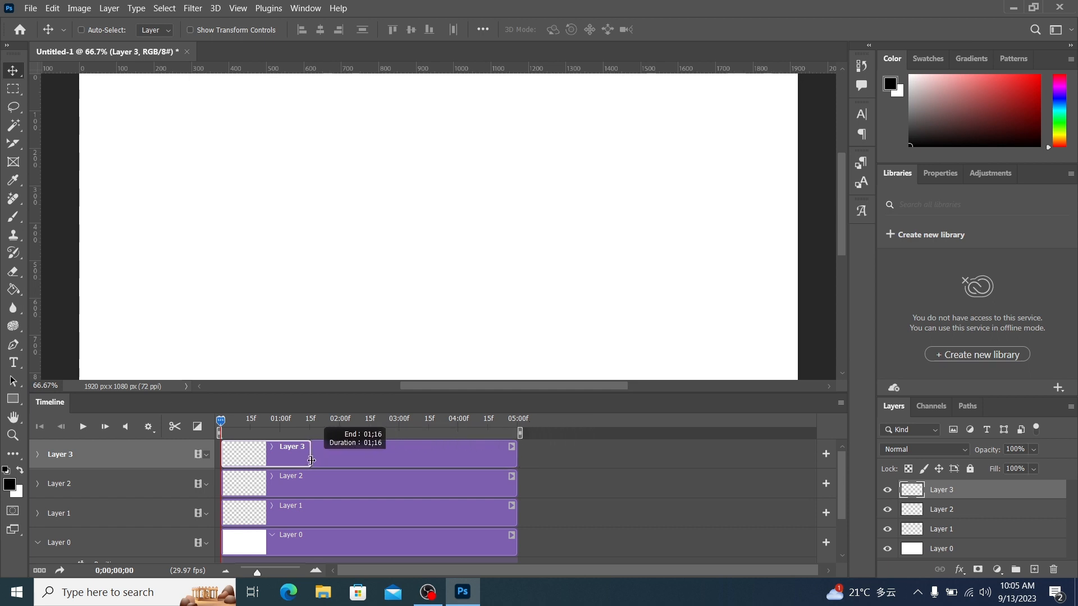
- Trim the Layer 3 clip to 01;16 and shorten Layer 1, merging Layers 1–3 into Video Group 1
drag(310, 460, 309, 465)
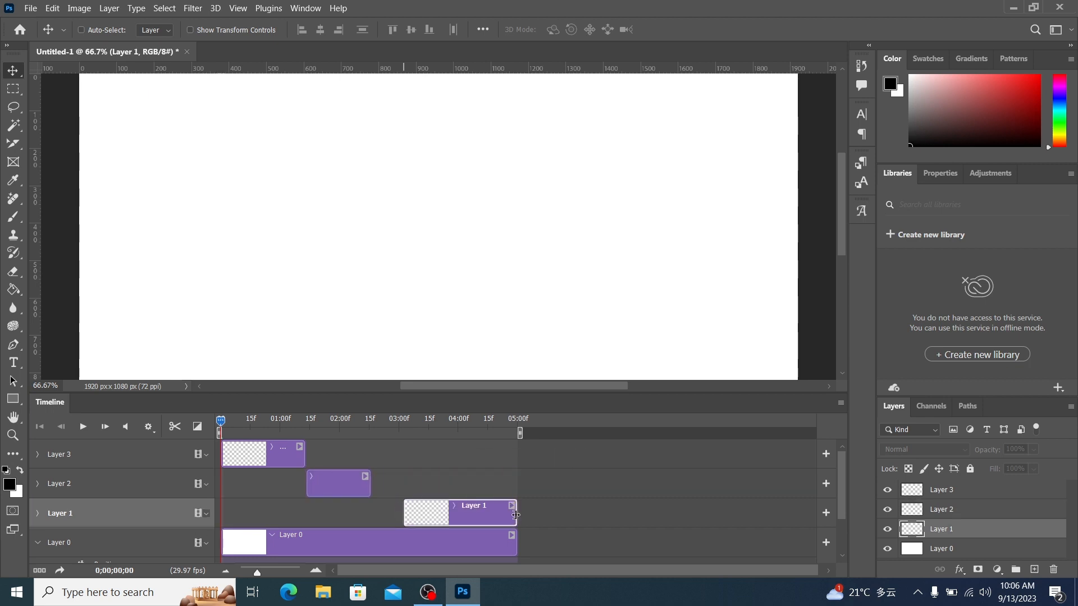
drag(515, 513, 473, 513)
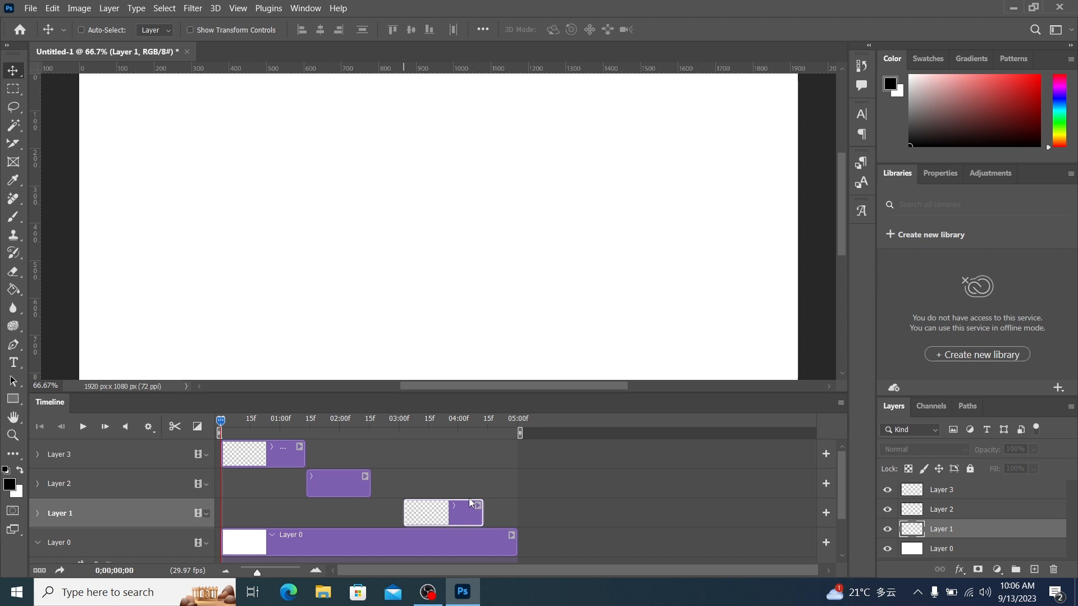
click(337, 483)
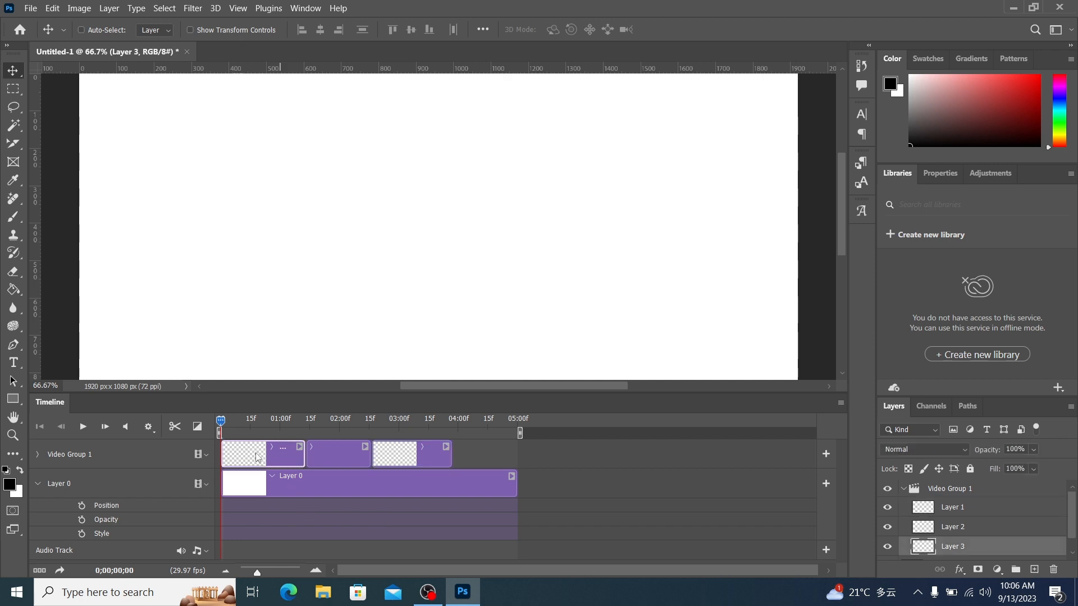
- Expand Video Group 1 and select the Layer 2 clip within it
click(222, 420)
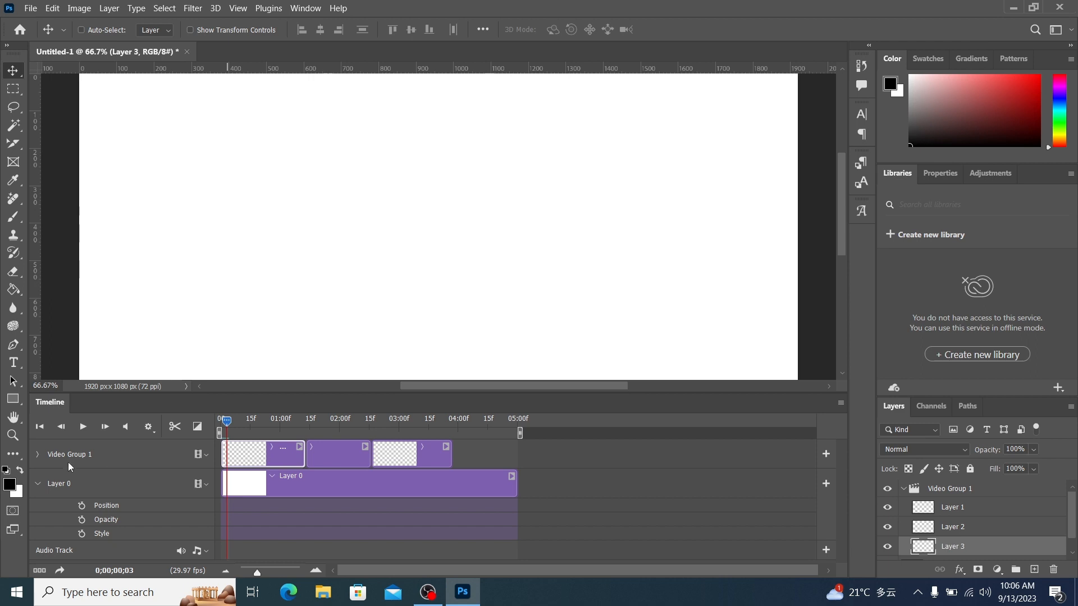
mouse_move(62, 459)
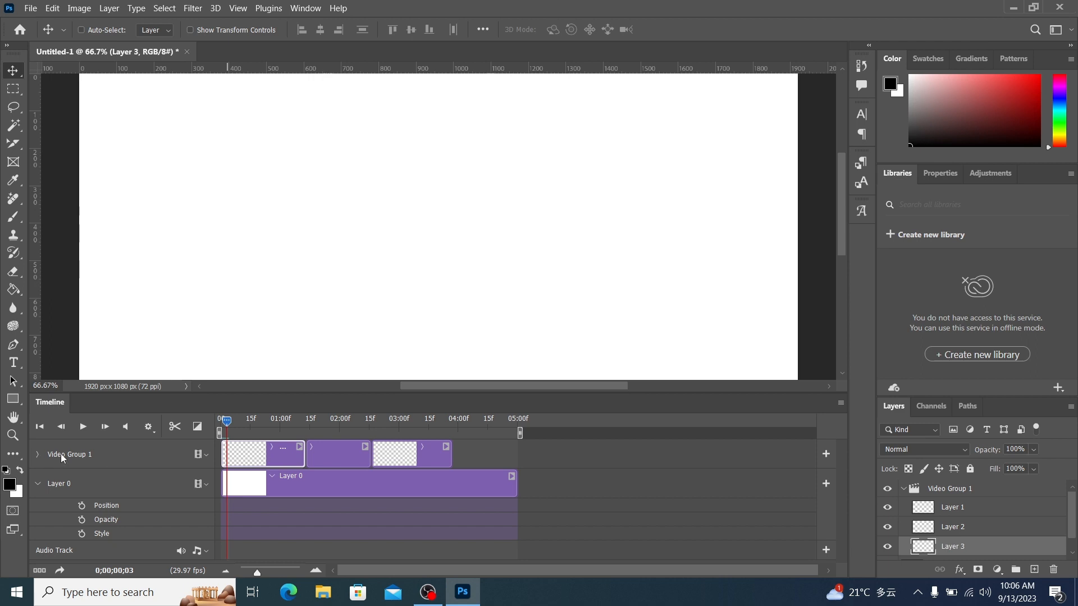
mouse_move(49, 473)
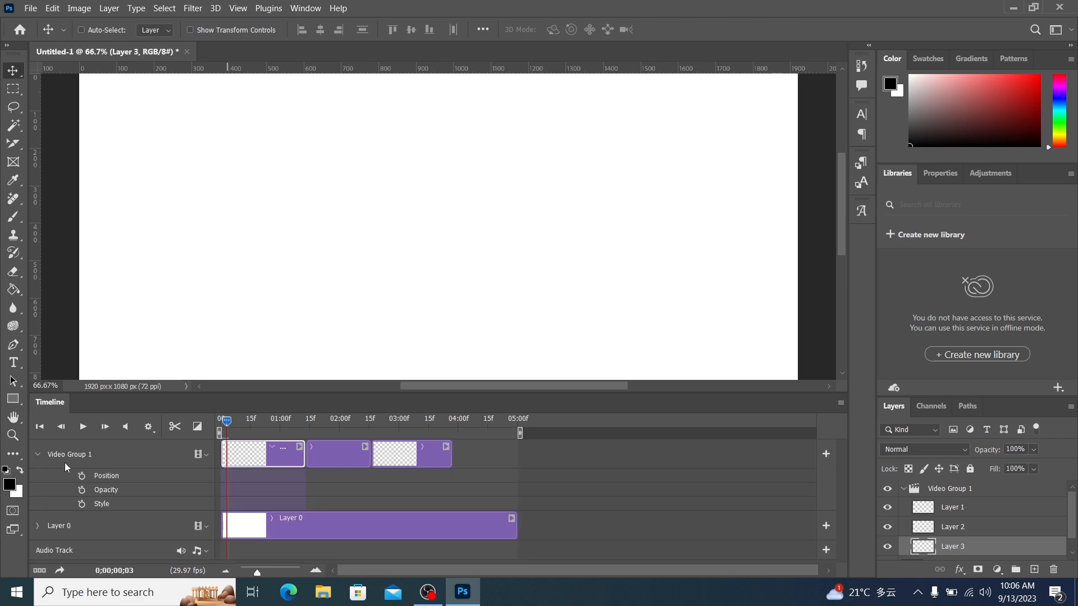
mouse_move(90, 465)
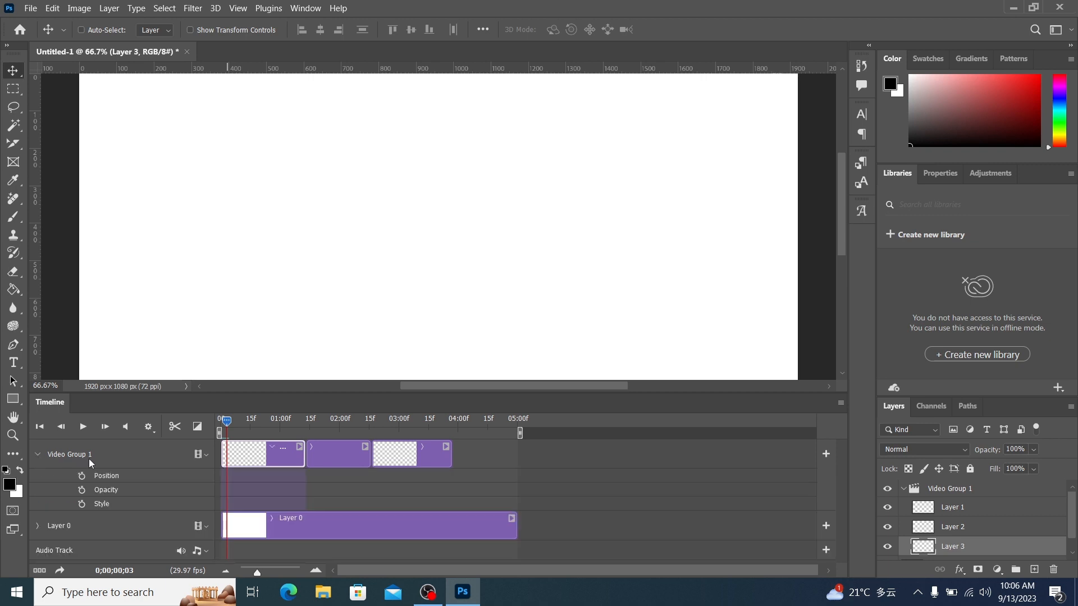
mouse_move(92, 483)
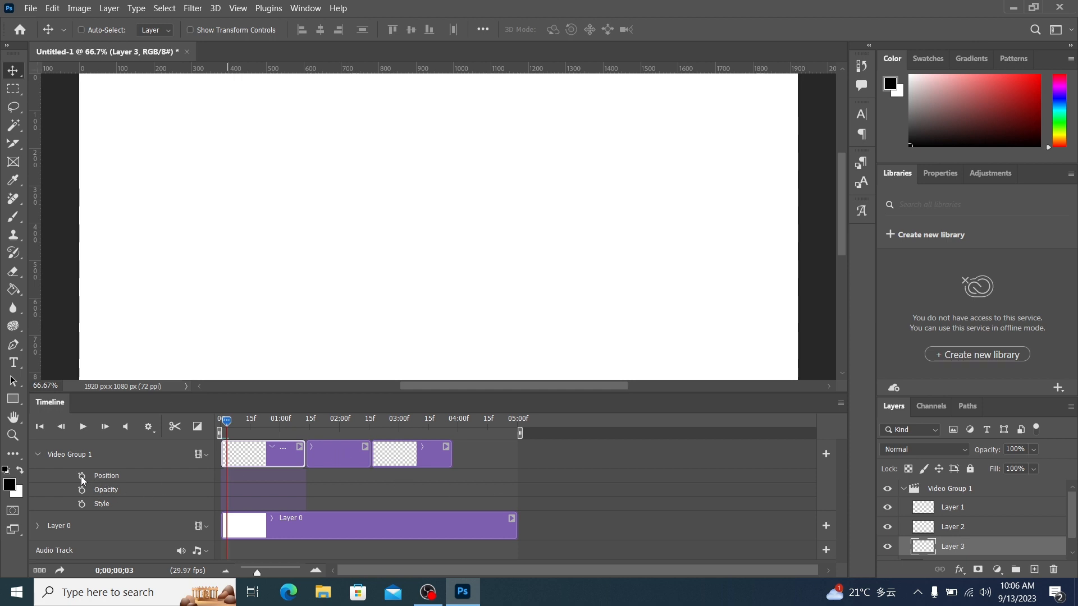
mouse_move(82, 490)
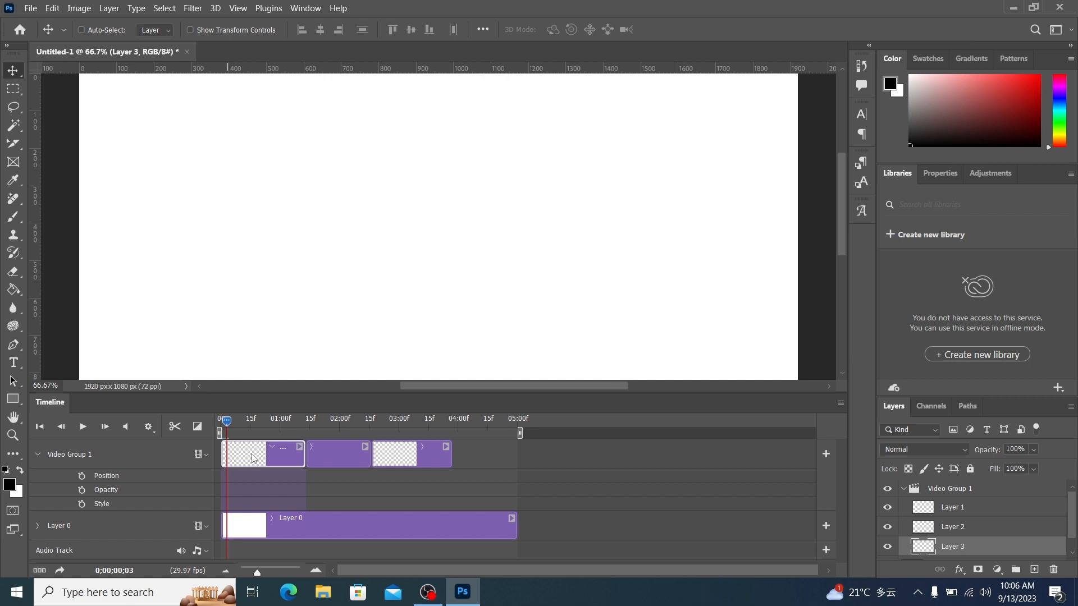
mouse_move(260, 471)
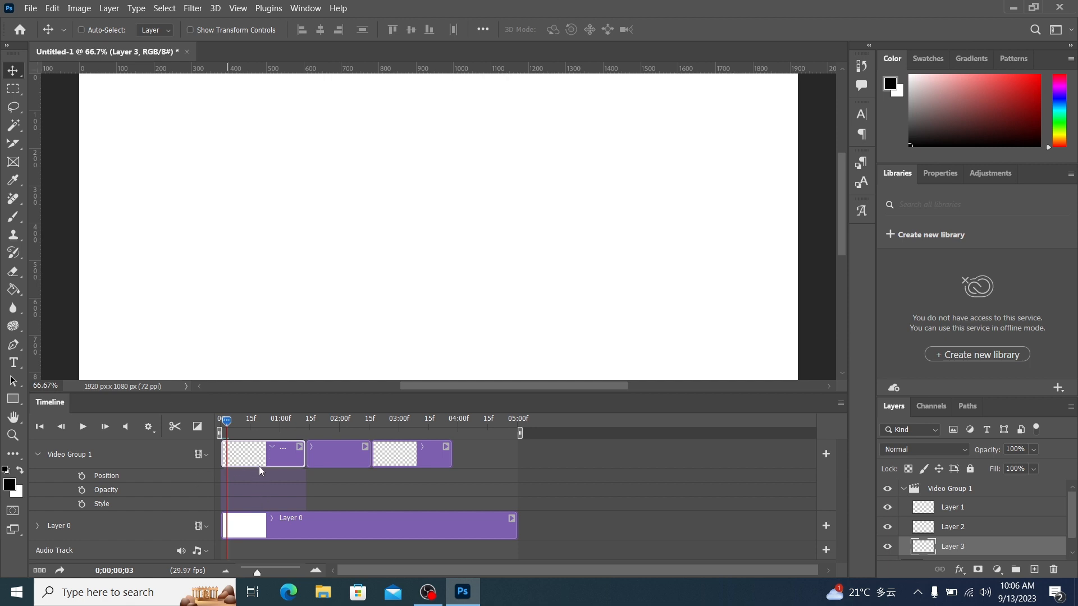
click(82, 475)
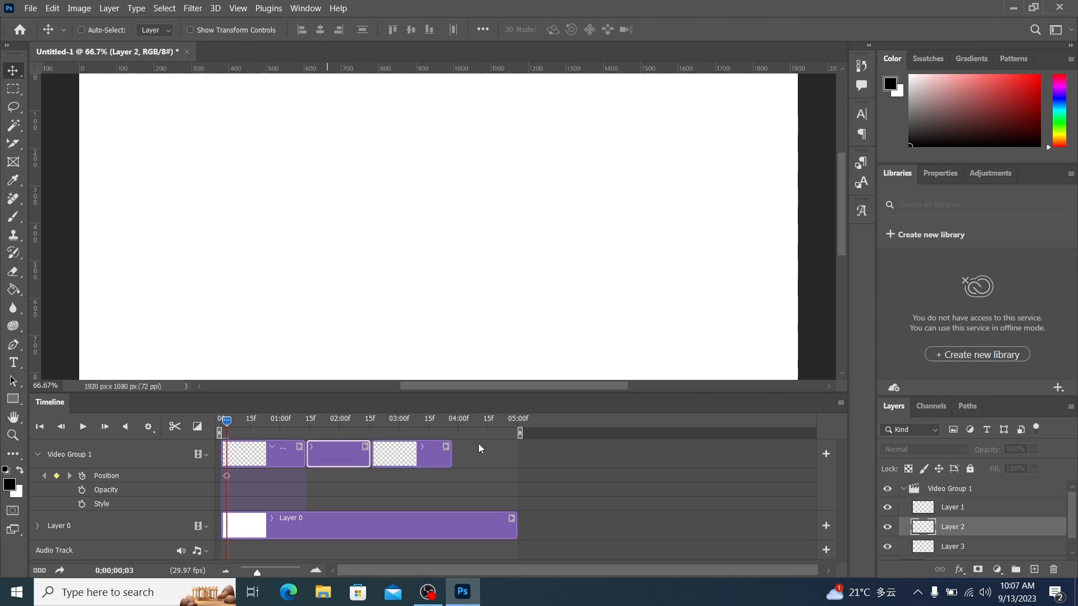
mouse_move(390, 484)
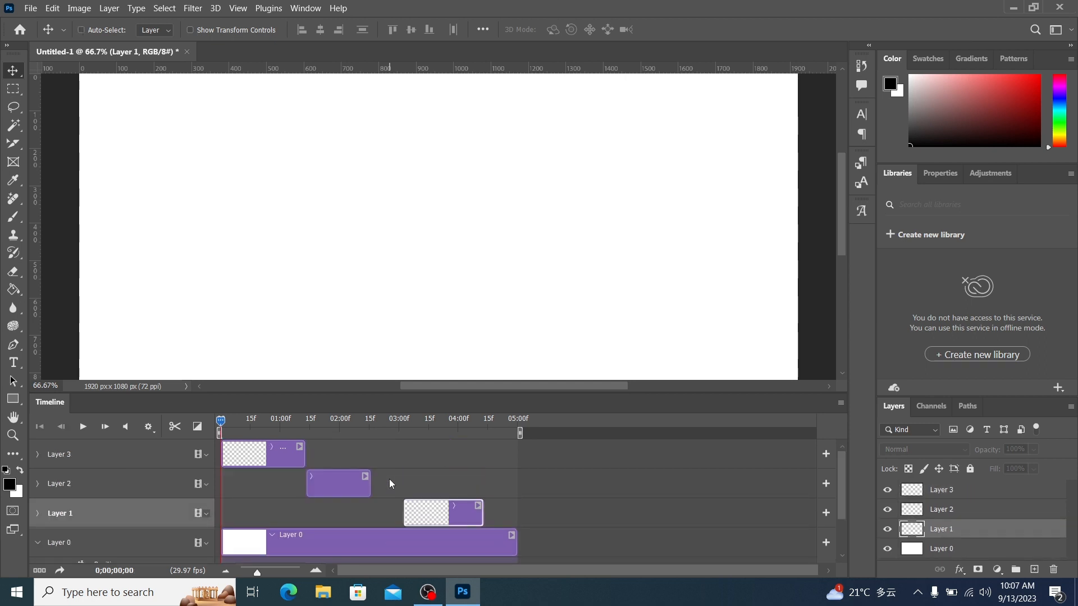
mouse_move(214, 495)
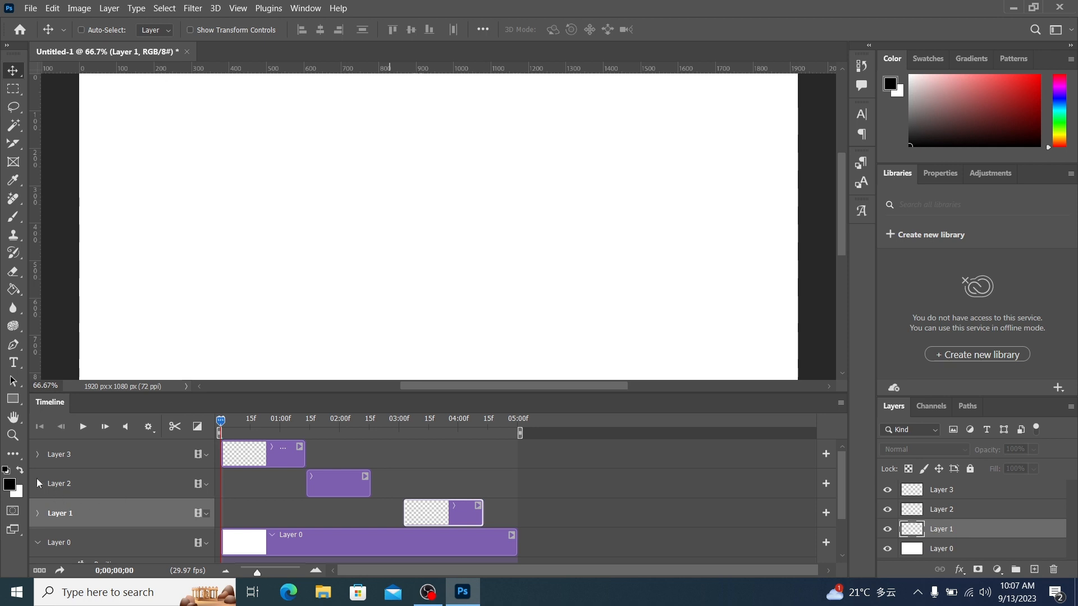
- Select Layer 3, reveal its properties and fill a top-left marquee box with red
click(38, 483)
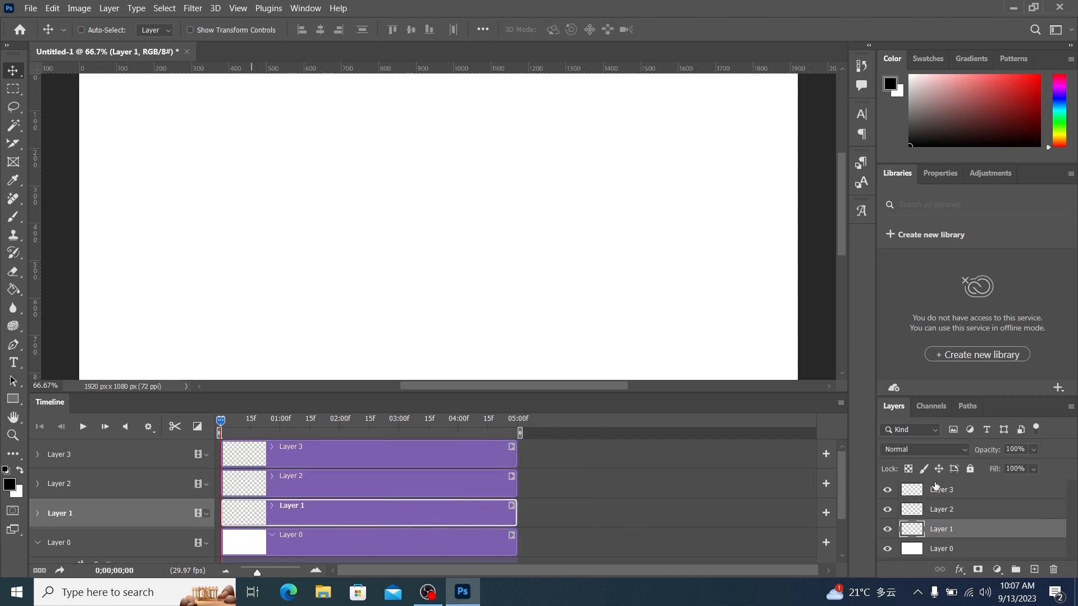
click(940, 489)
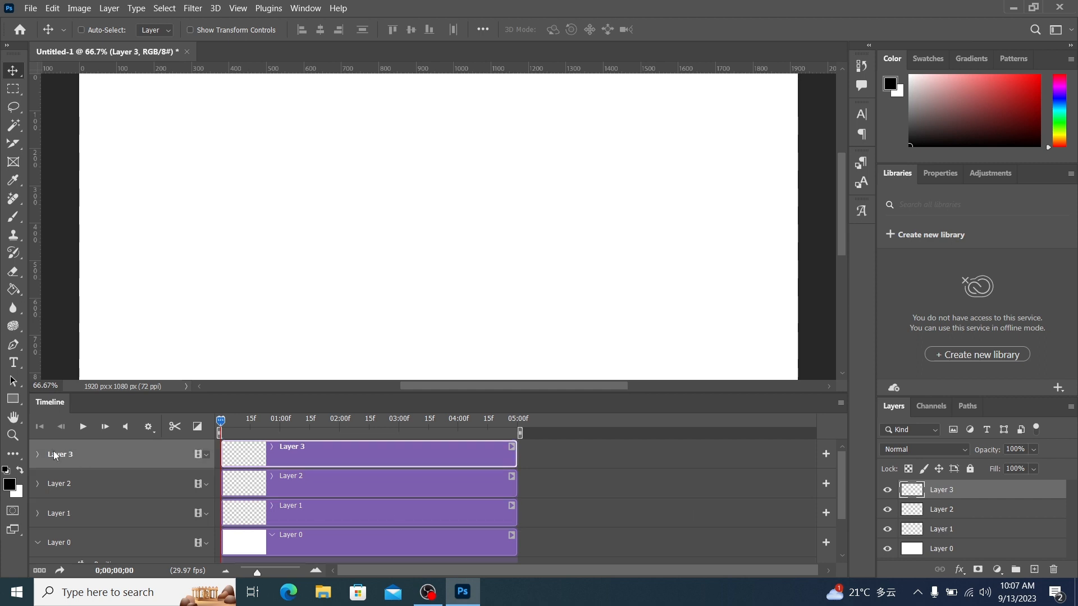
click(38, 454)
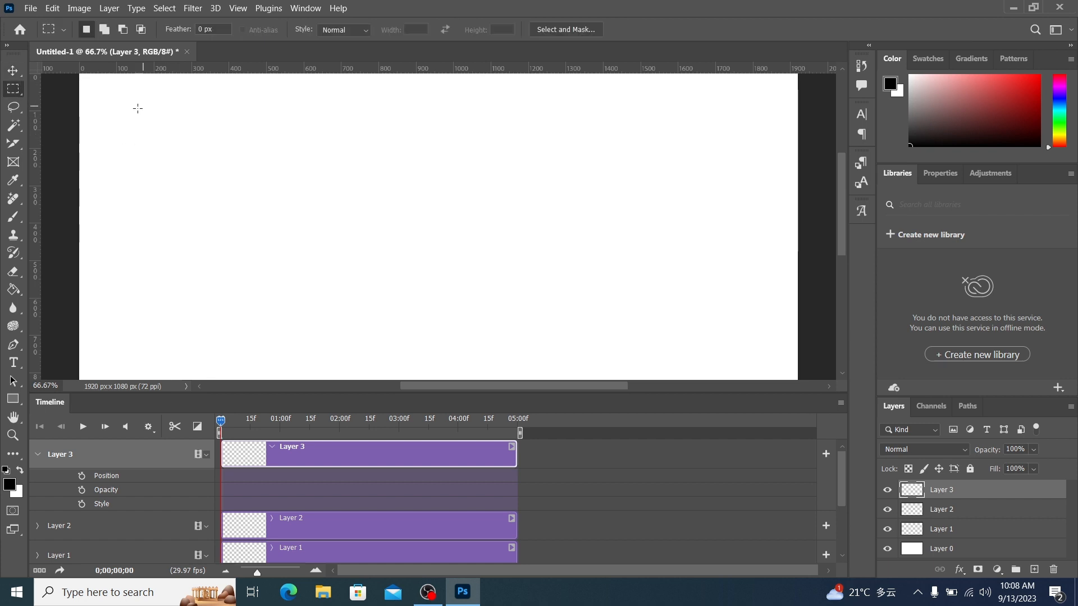
drag(136, 110, 195, 162)
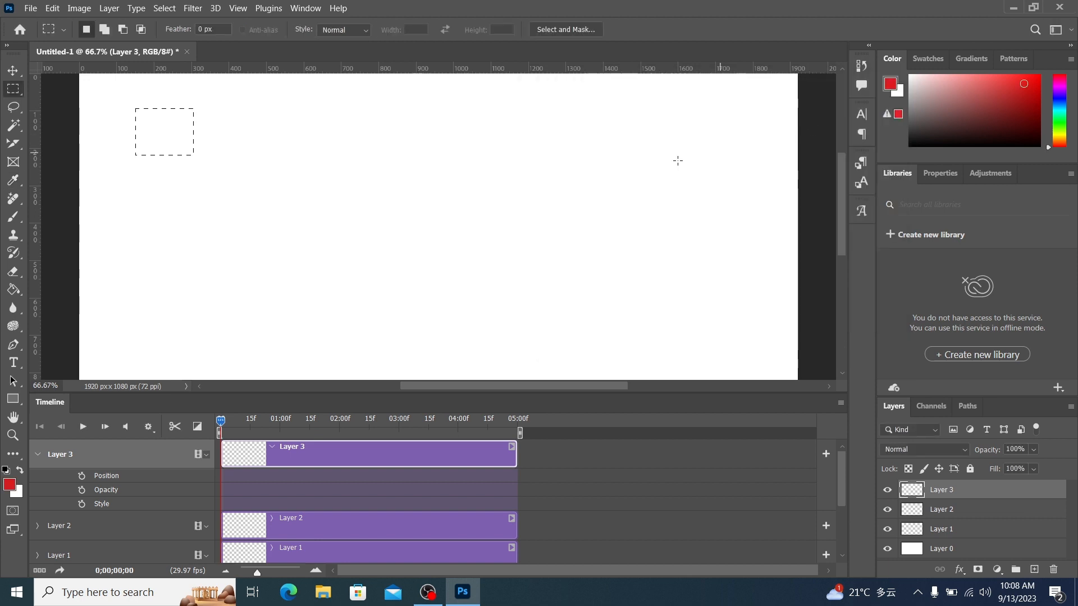
click(12, 71)
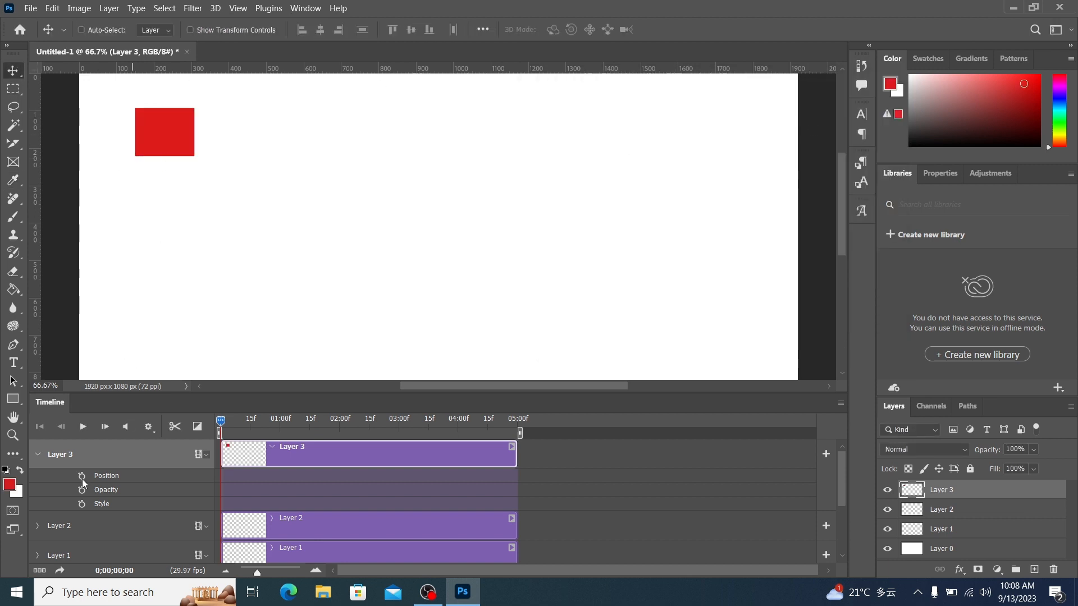
- Keyframe the red block's Position moving rightward across the canvas, then preview the animation
click(82, 476)
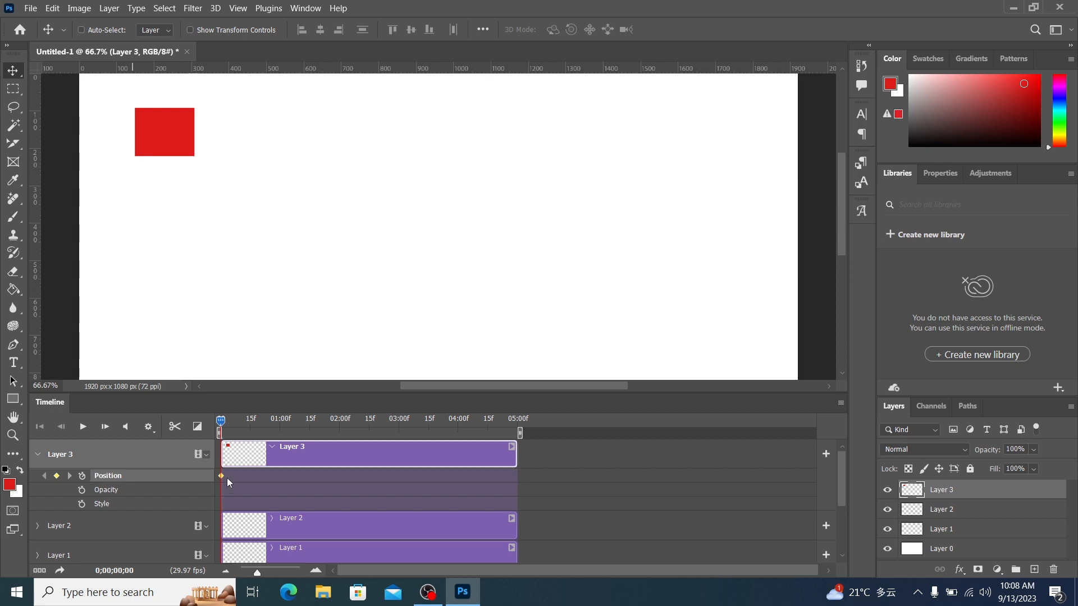
mouse_move(221, 477)
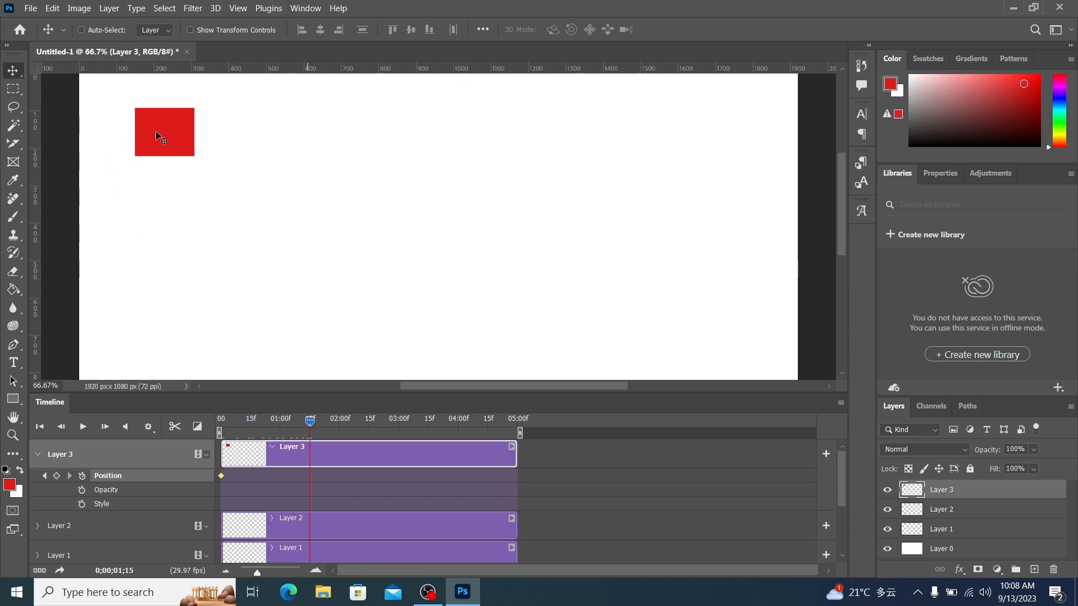
drag(163, 132, 358, 132)
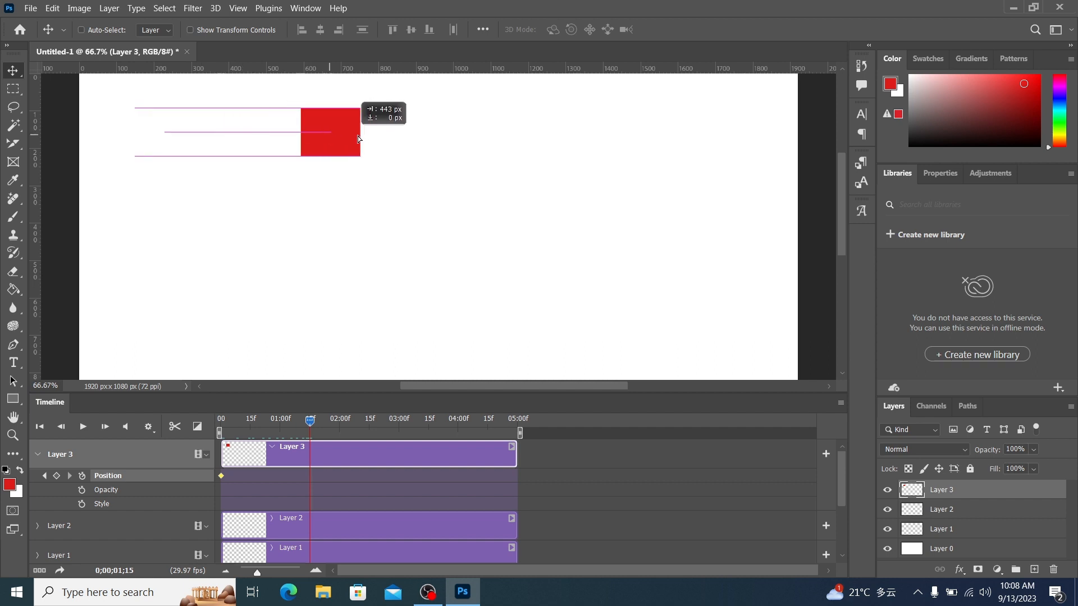
drag(330, 132, 415, 132)
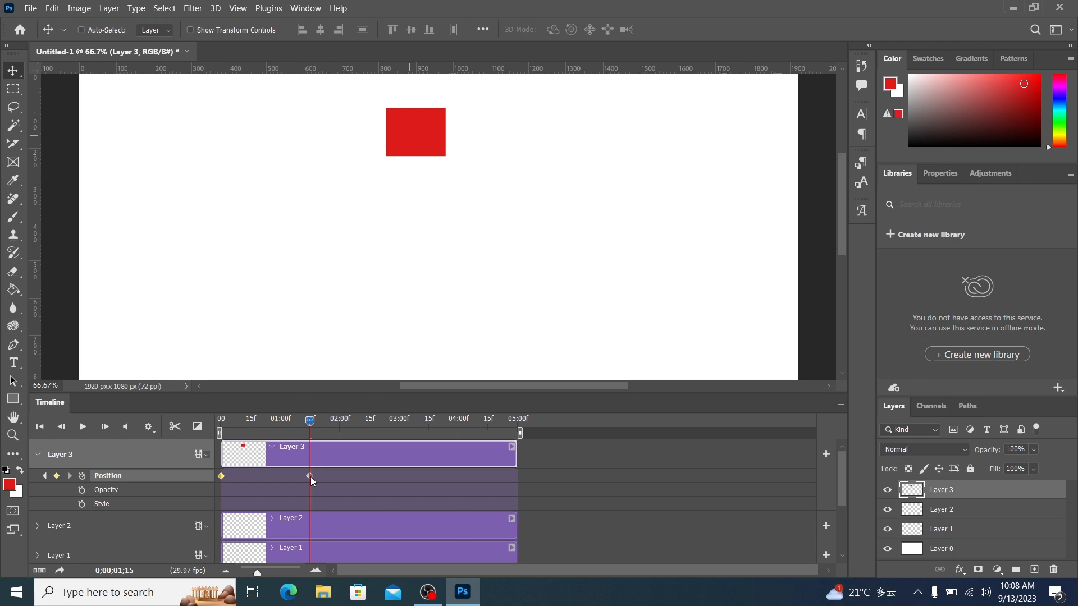
drag(415, 132, 665, 126)
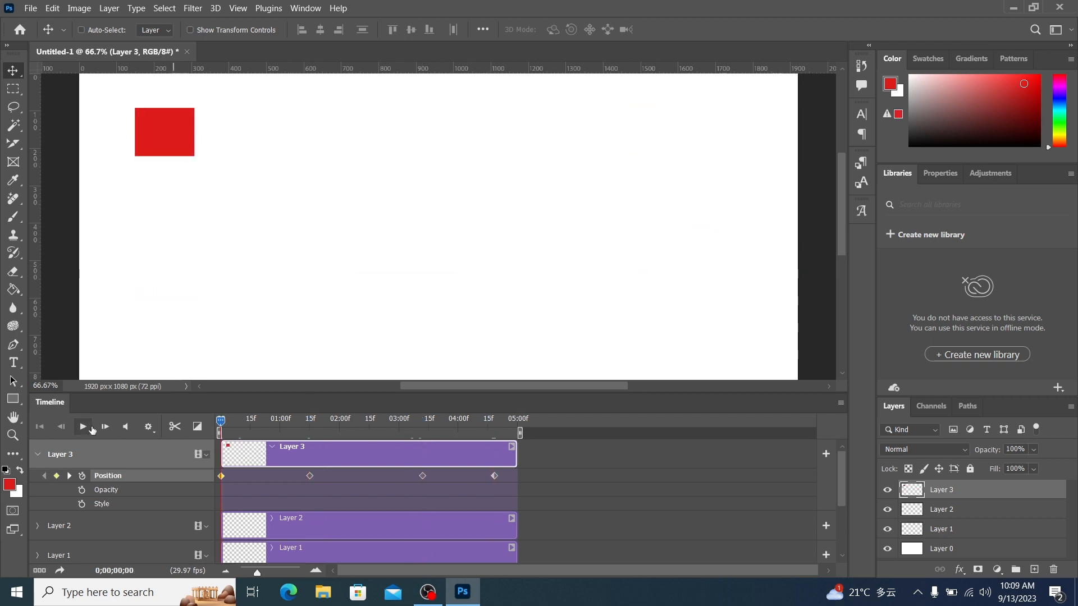
click(82, 426)
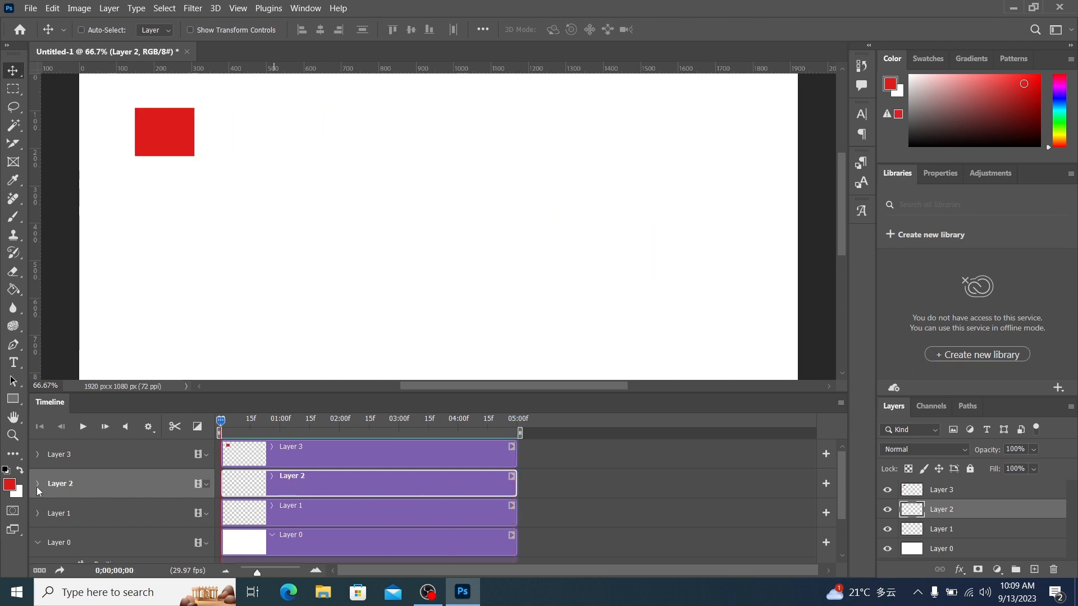
- Deselect the green block on Layer 2, keyframe its Opacity to fade, and preview the result
click(37, 483)
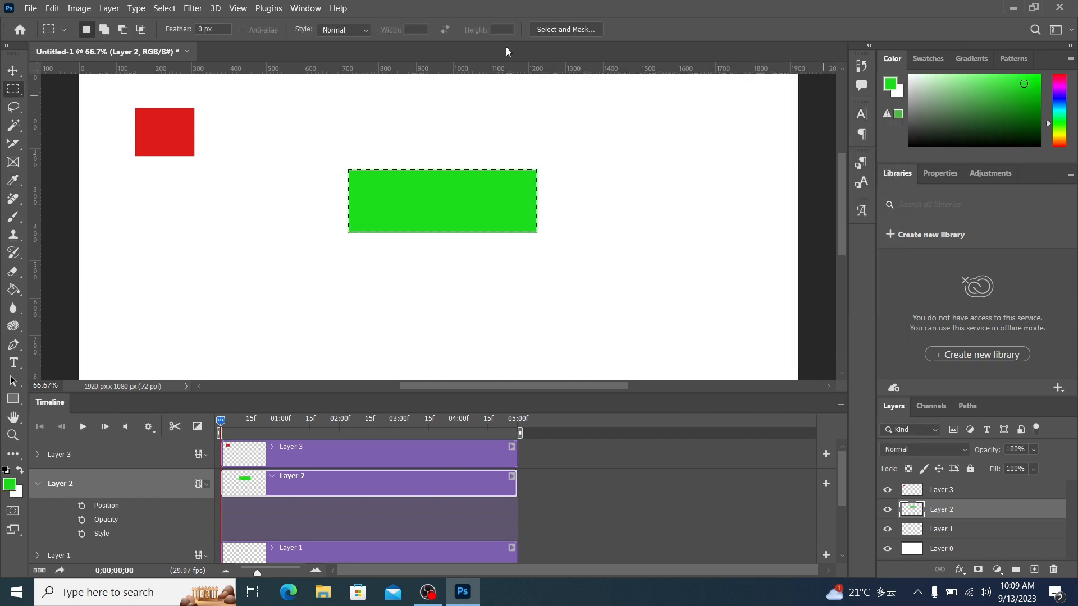
click(12, 70)
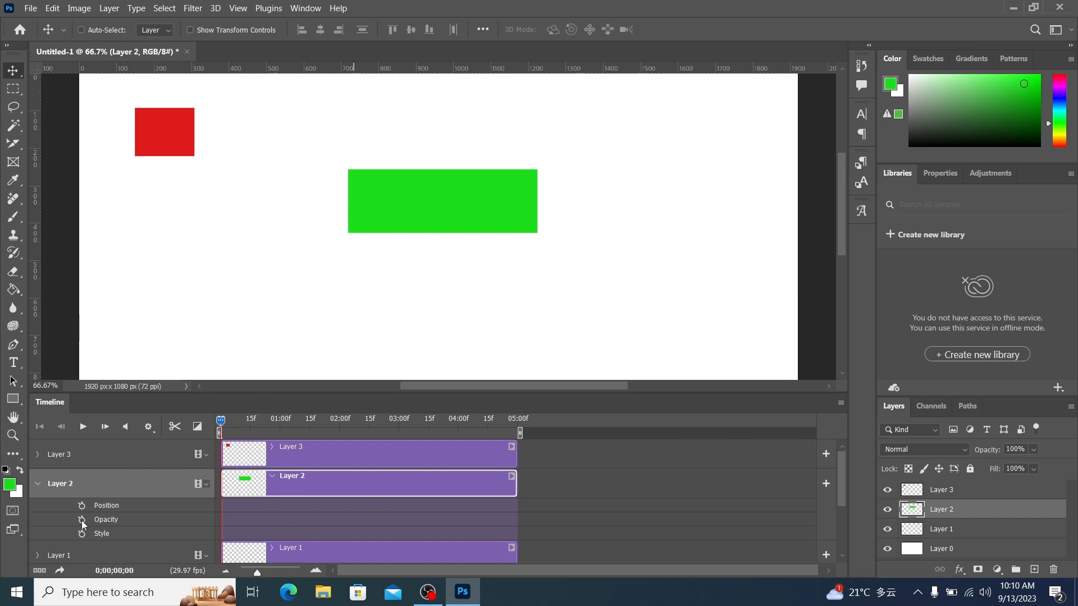
click(82, 519)
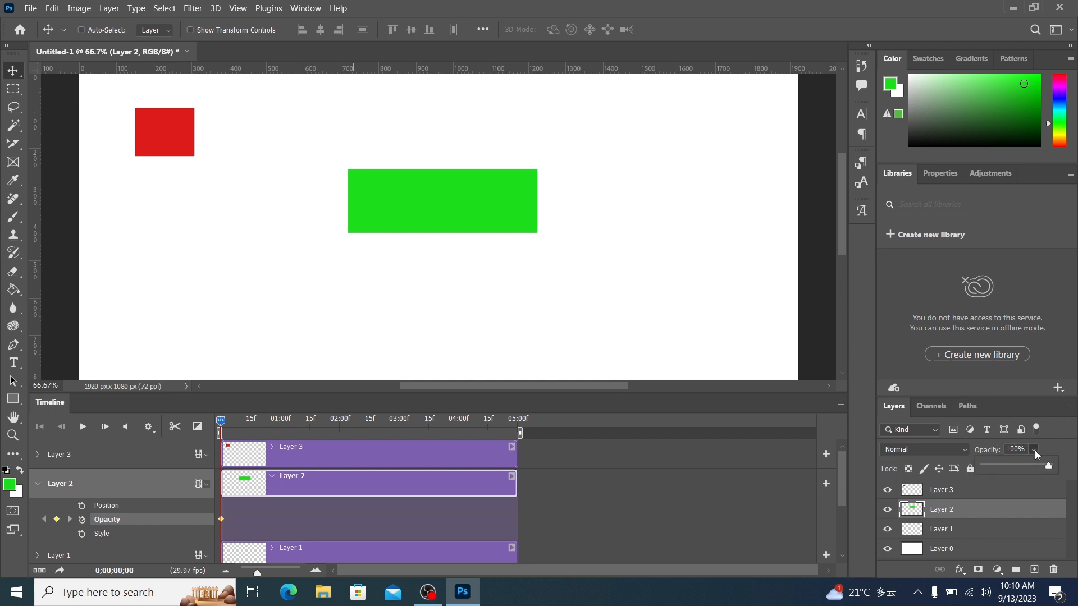
drag(1048, 466, 983, 467)
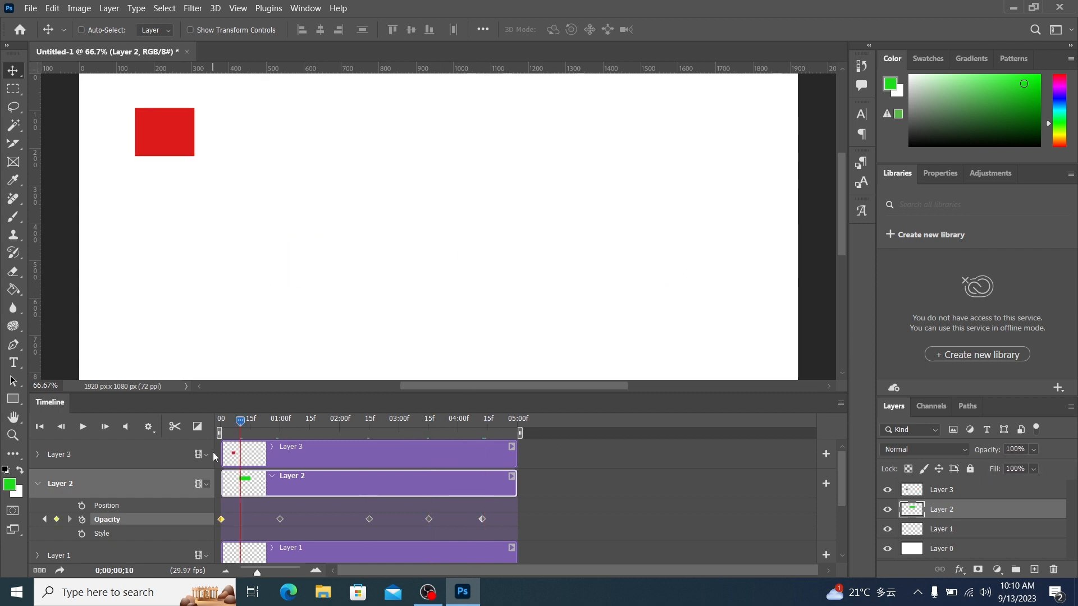
click(82, 426)
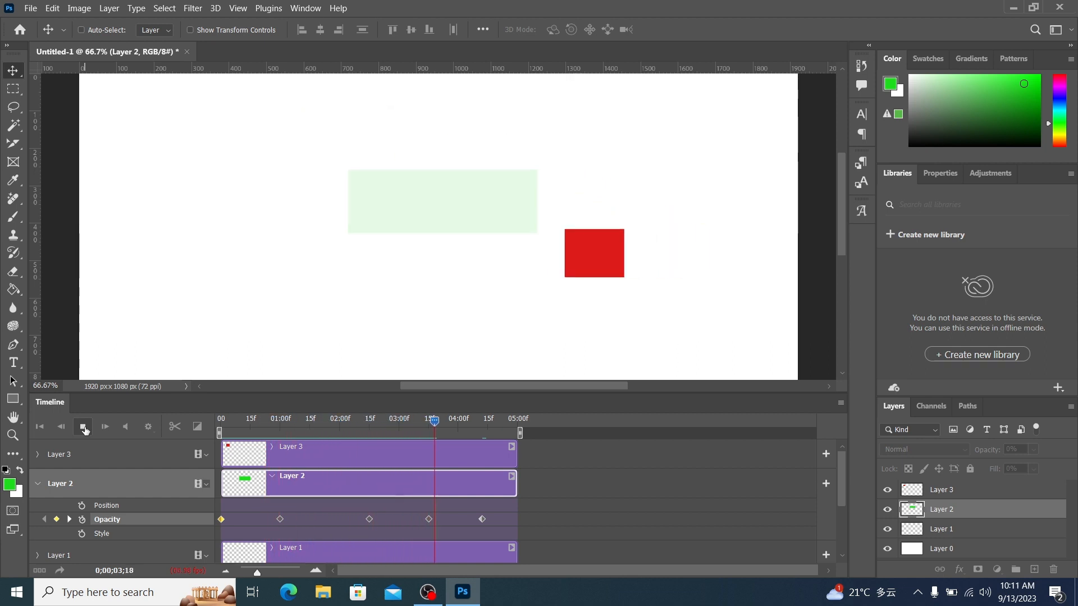
click(82, 426)
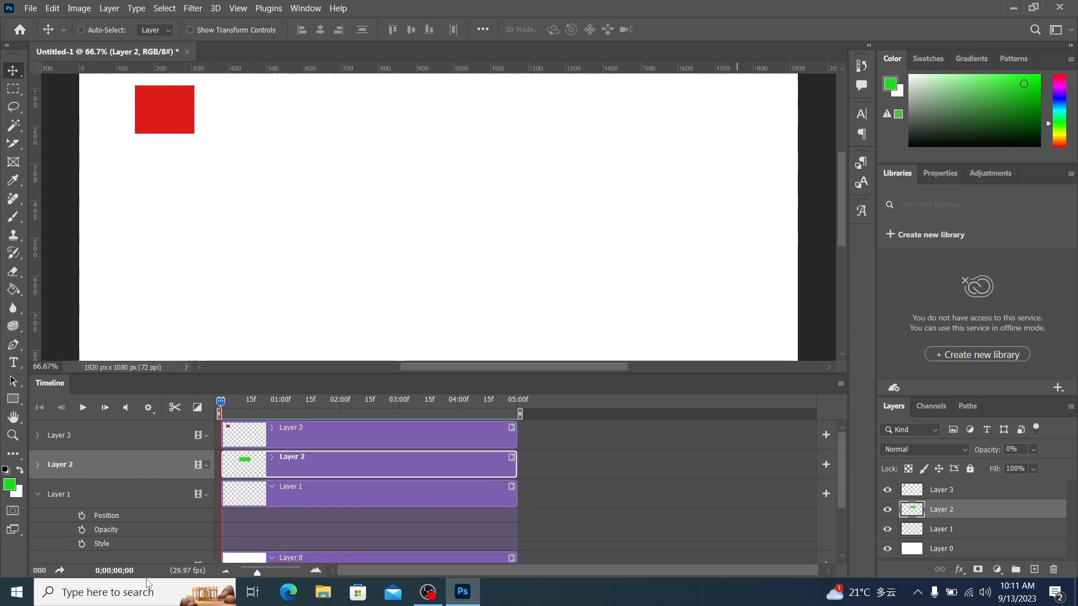
- Select Layer 1 in the Layers panel and open its layer style settings
click(941, 529)
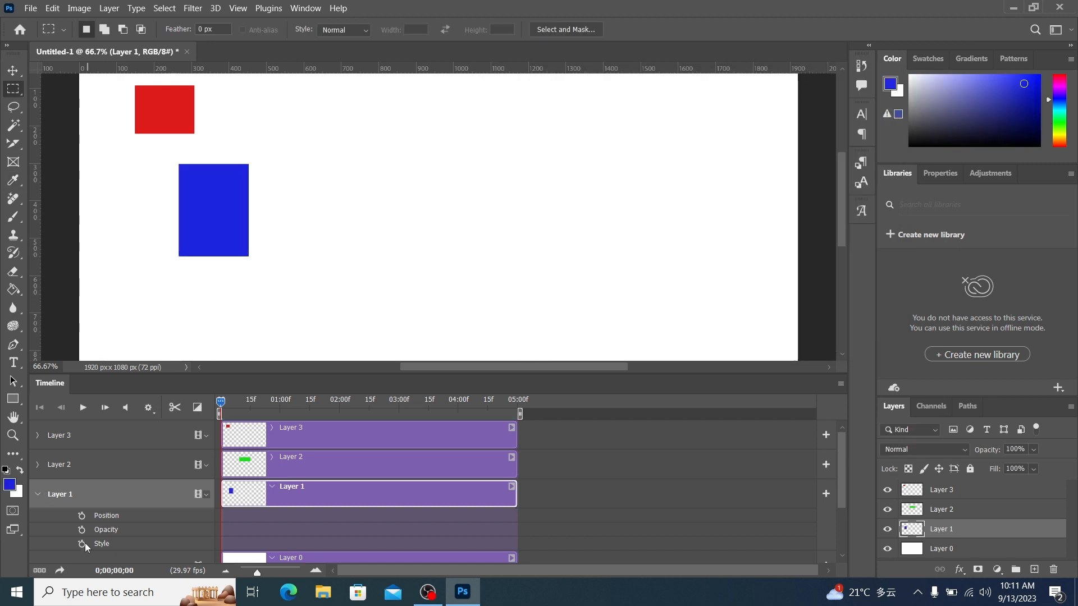
click(82, 543)
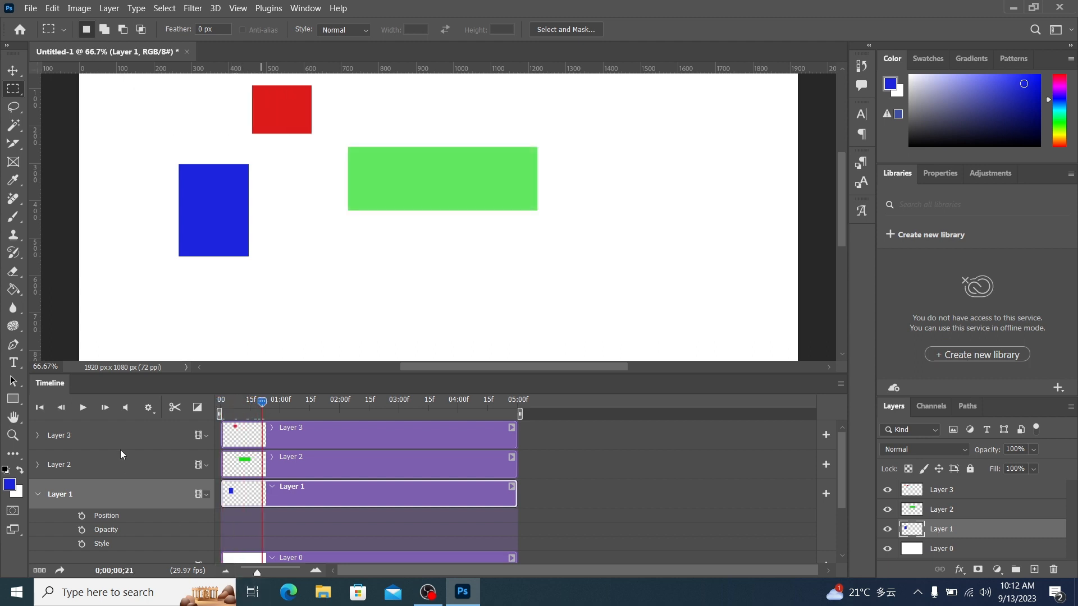
mouse_move(483, 477)
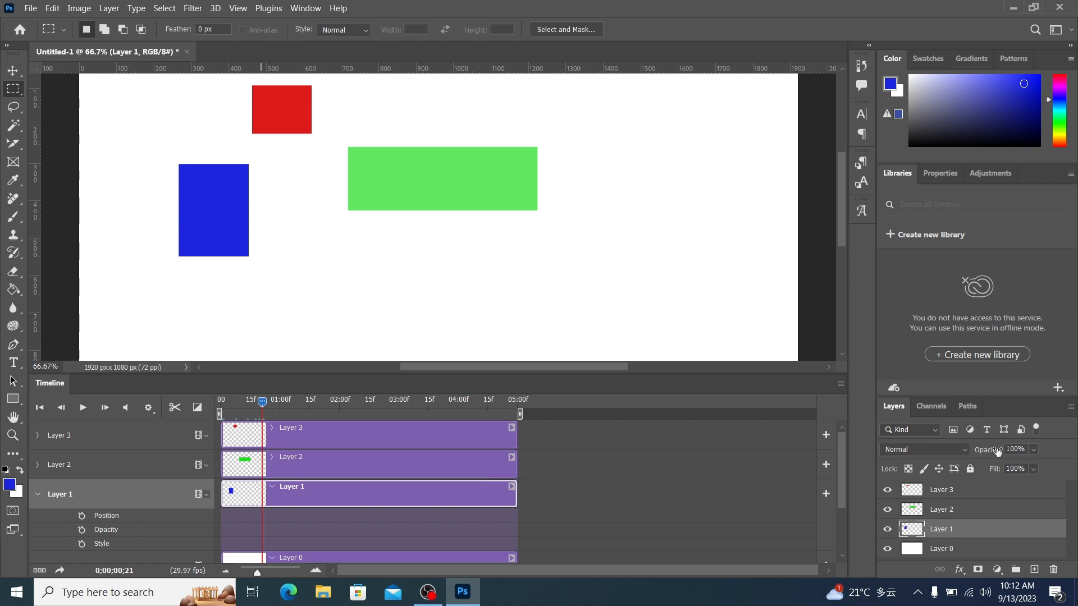
mouse_move(907, 533)
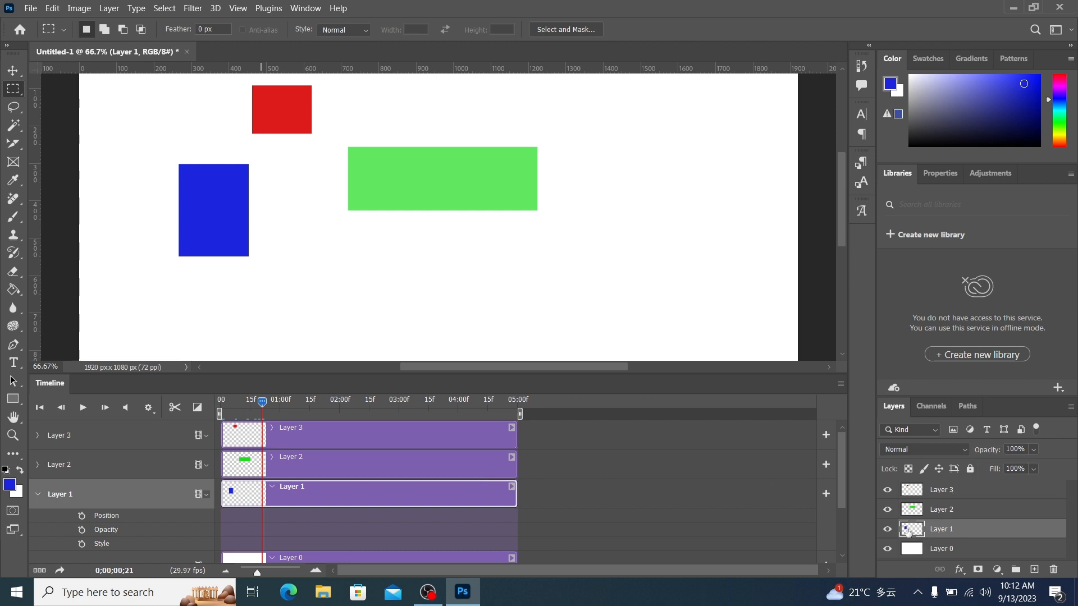
mouse_move(1051, 530)
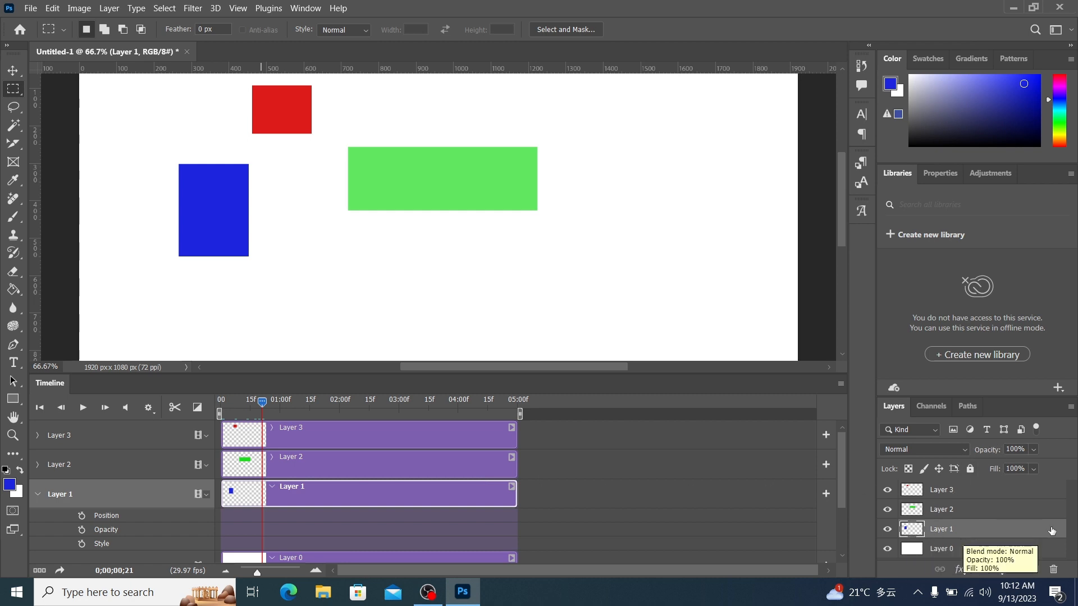
double_click(941, 529)
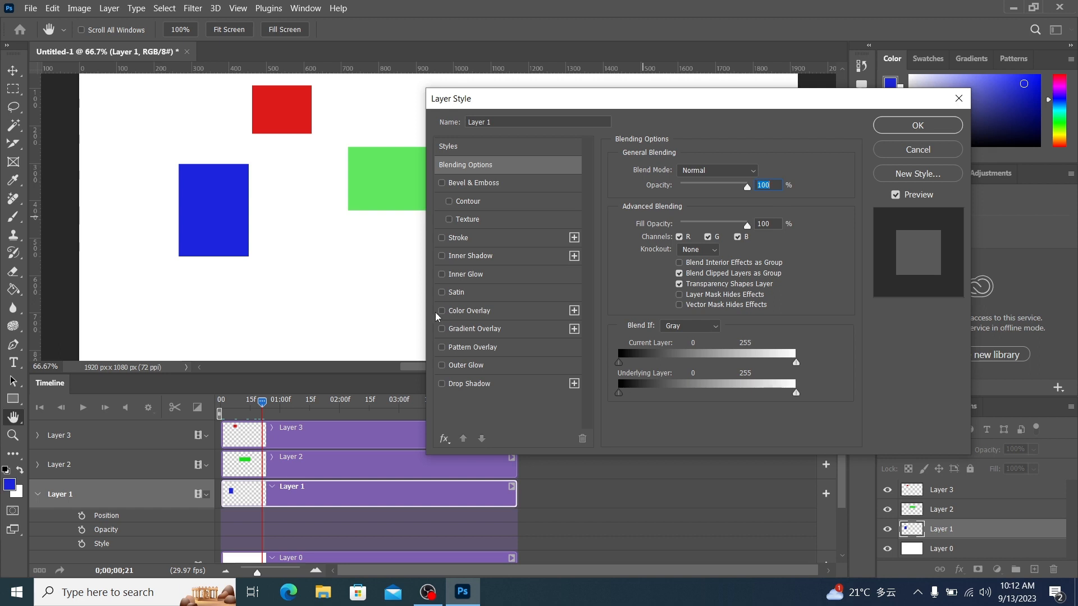
- Add a yellow Color Overlay to Layer 1's blue rectangle
click(442, 310)
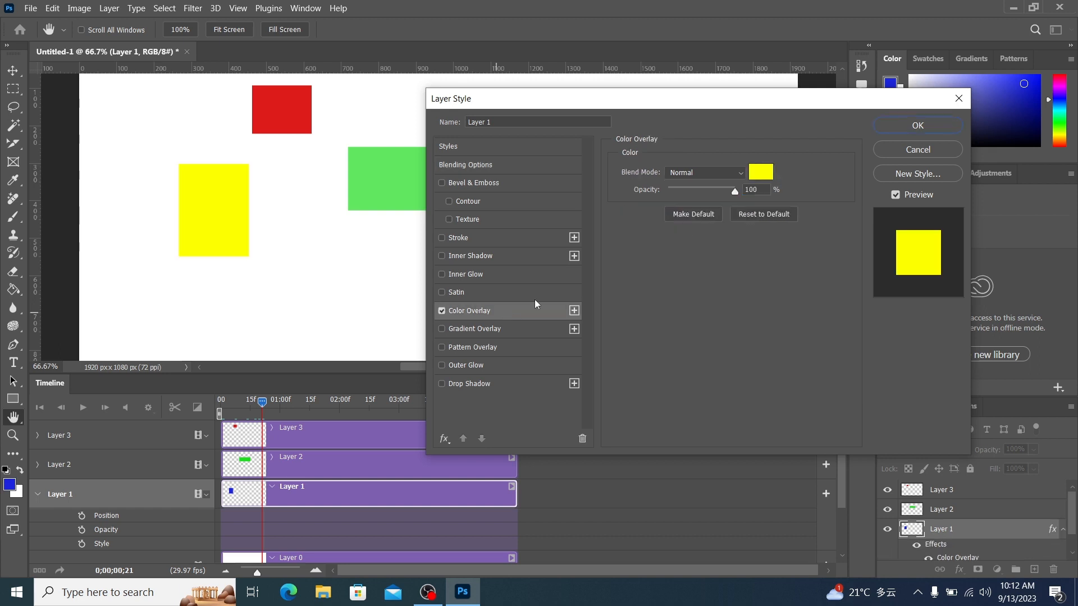
click(761, 172)
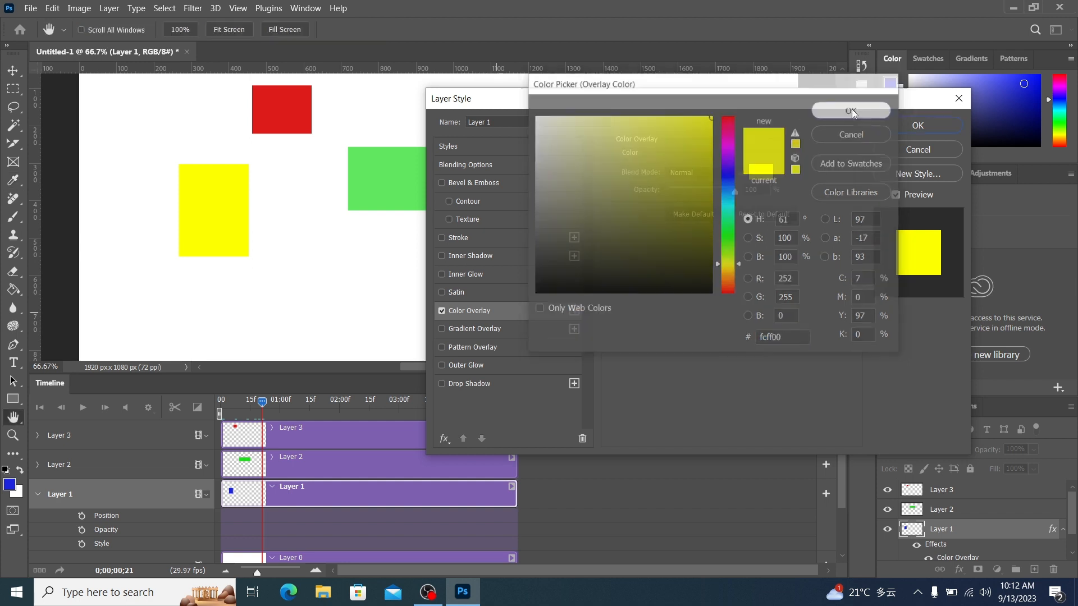
click(850, 110)
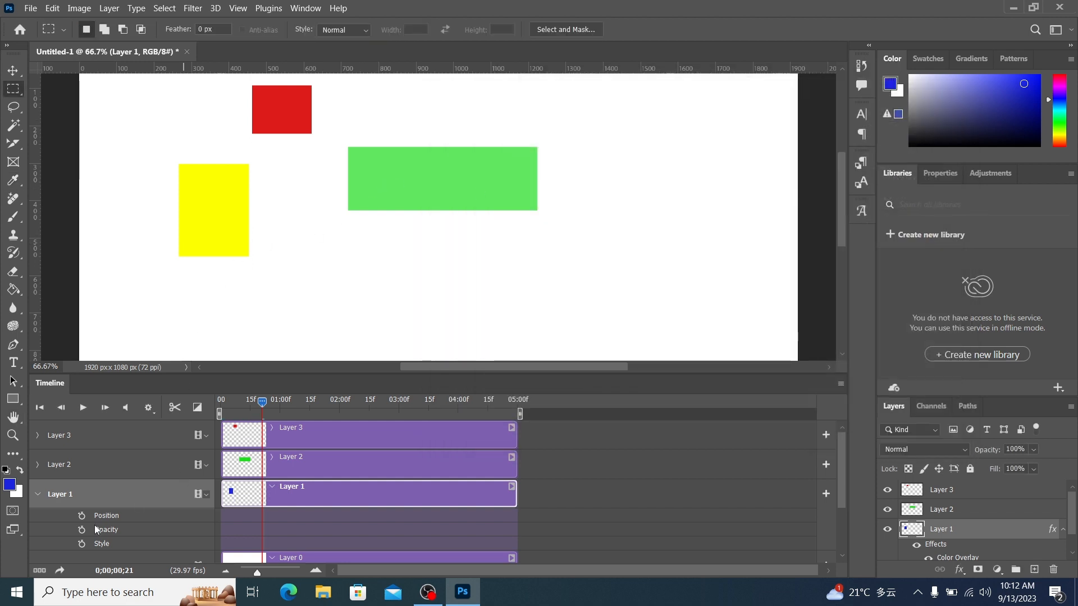
- Keyframe Layer 1's Style so the overlay cycles yellow, magenta and pink, then play it back
click(82, 543)
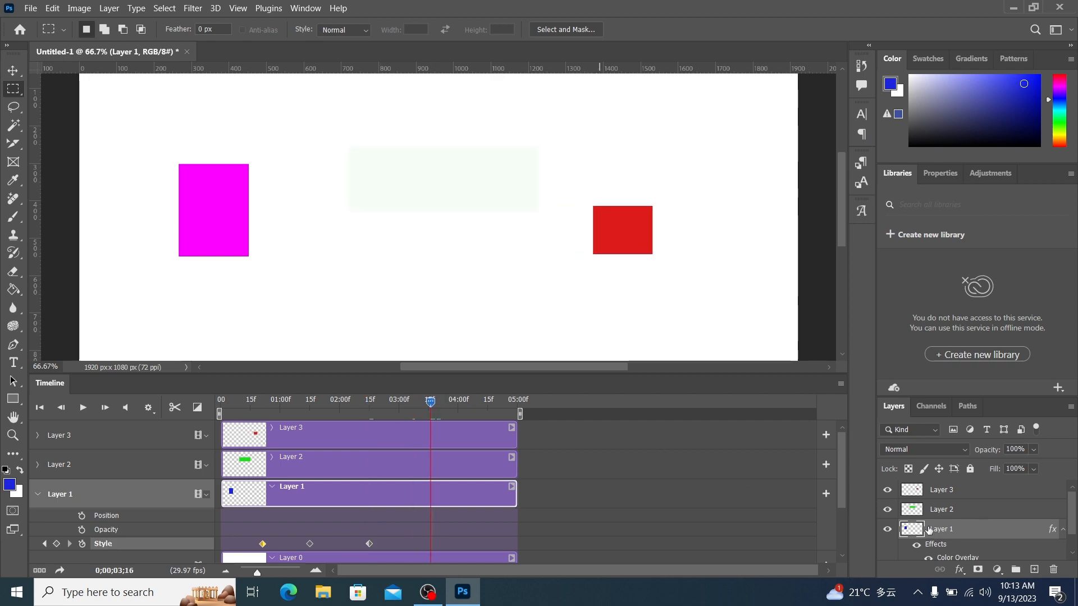
double_click(956, 557)
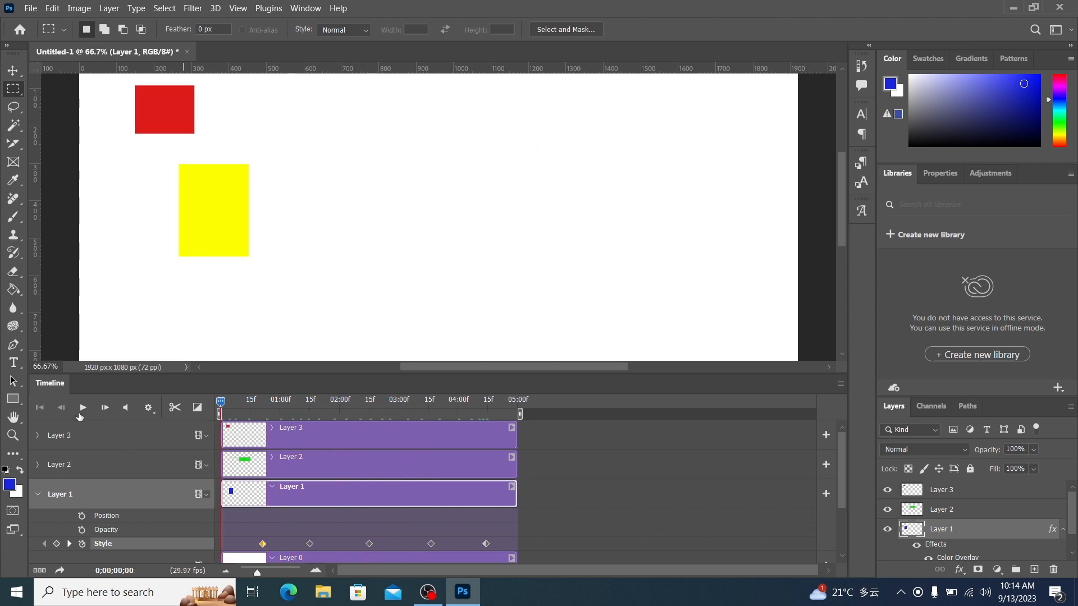
click(82, 407)
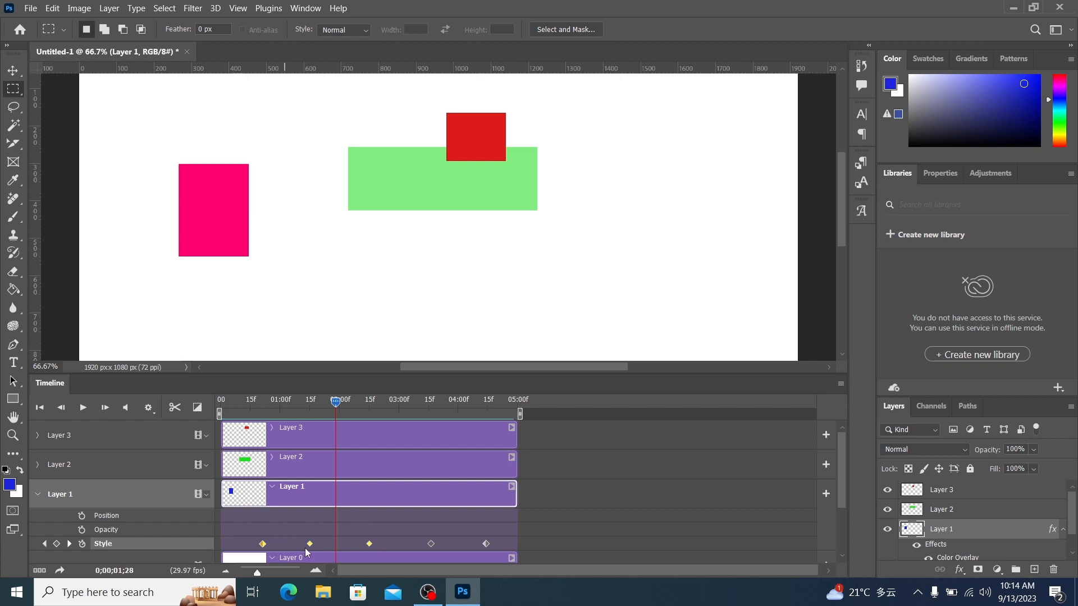
mouse_move(248, 551)
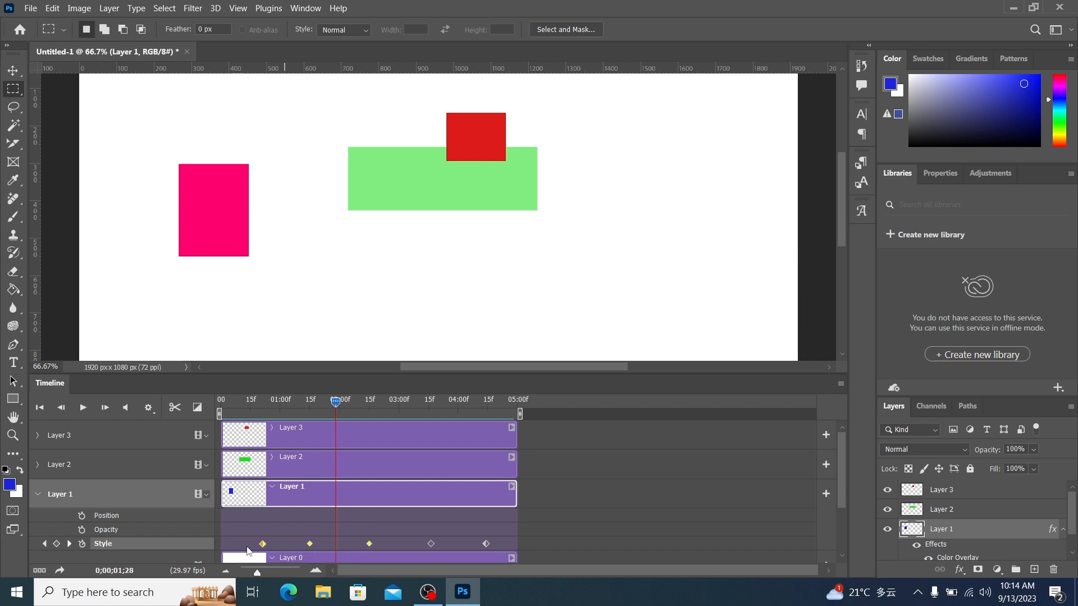
- Paste three copied Style keyframes onto Layer 1's track, then play the animation
right_click(261, 543)
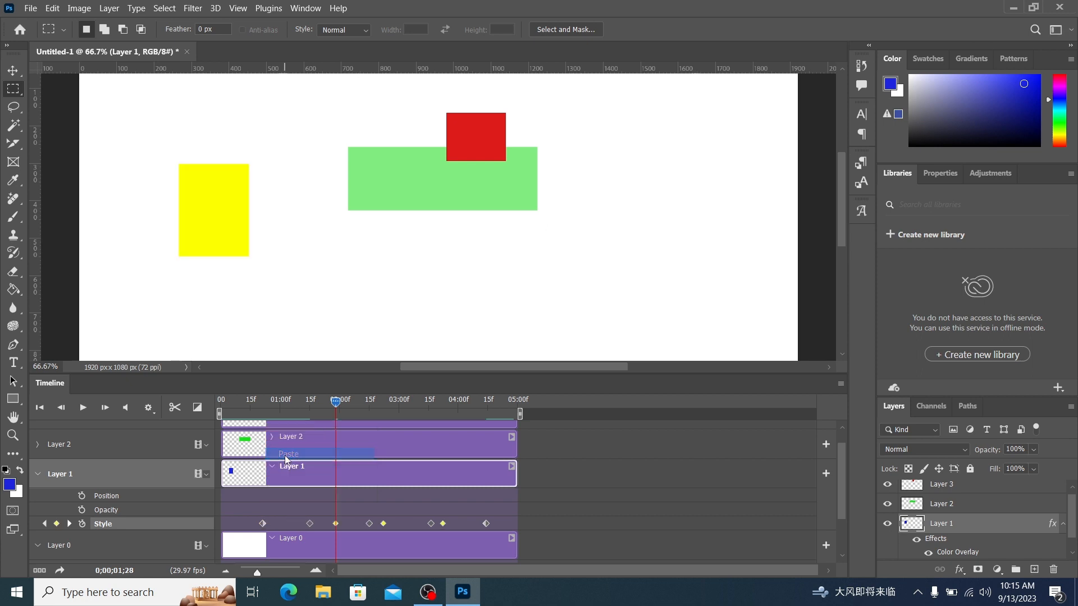
mouse_move(336, 528)
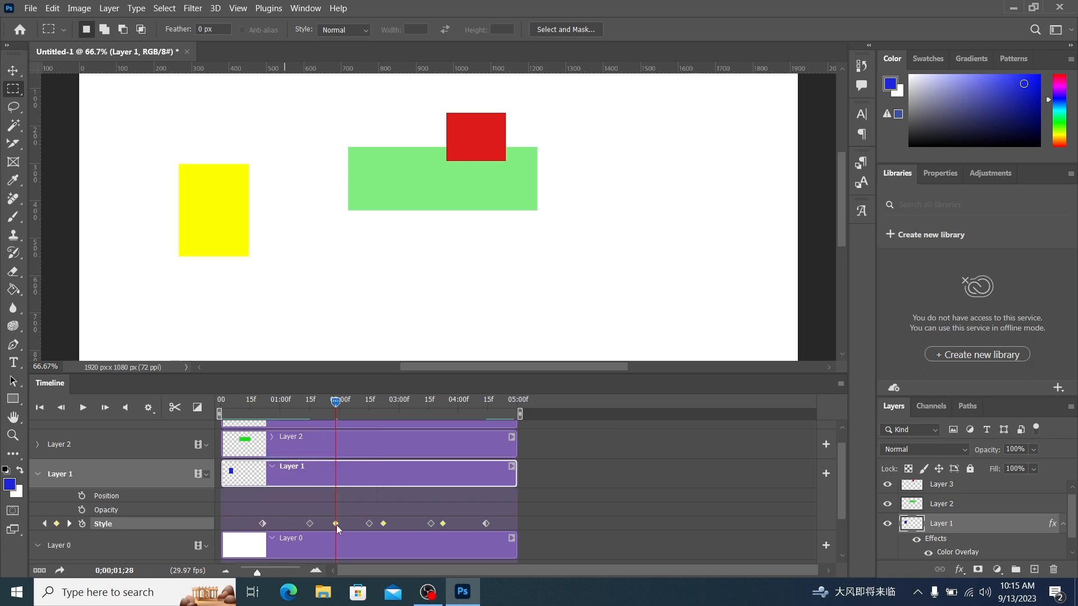
mouse_move(390, 531)
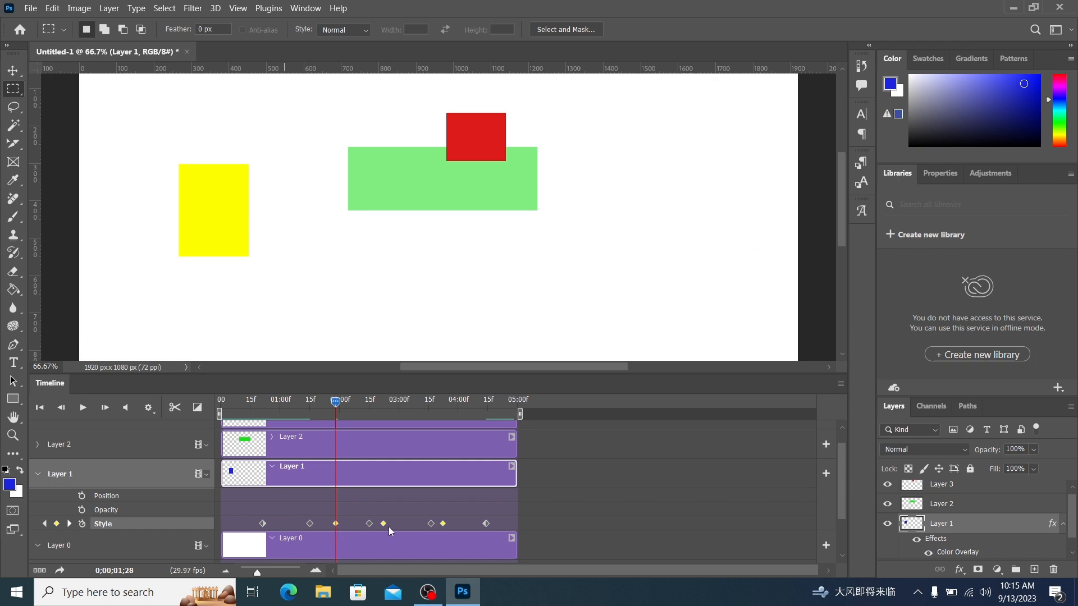
mouse_move(373, 528)
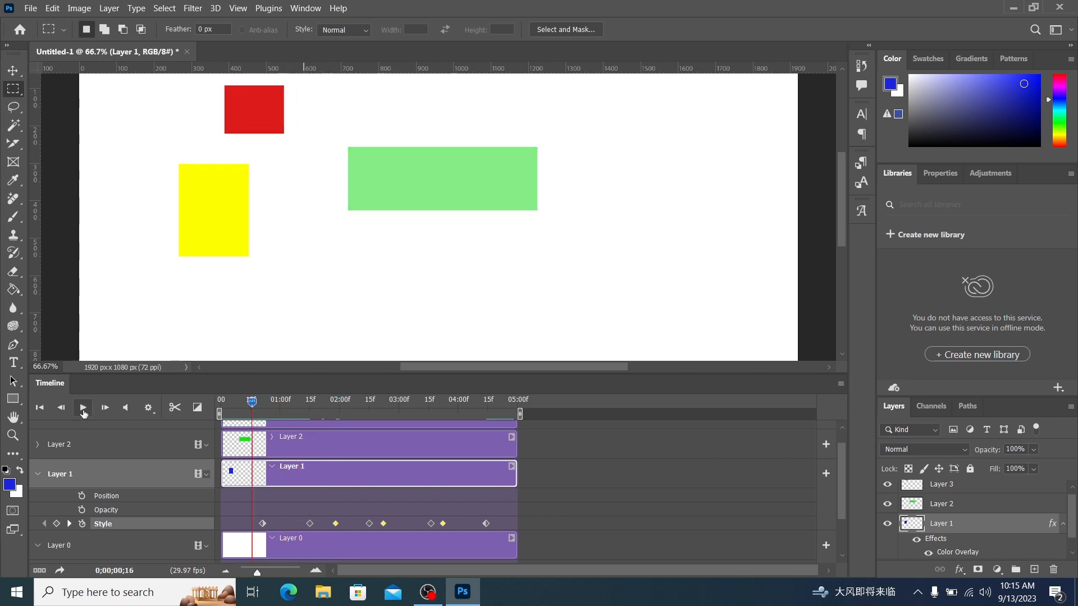
click(83, 407)
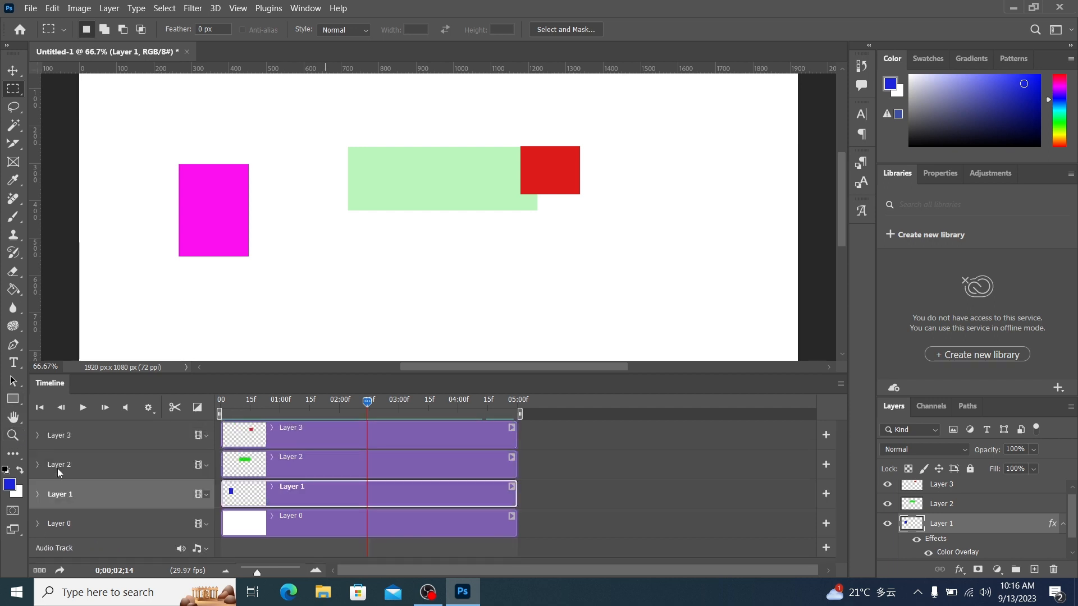
mouse_move(900, 412)
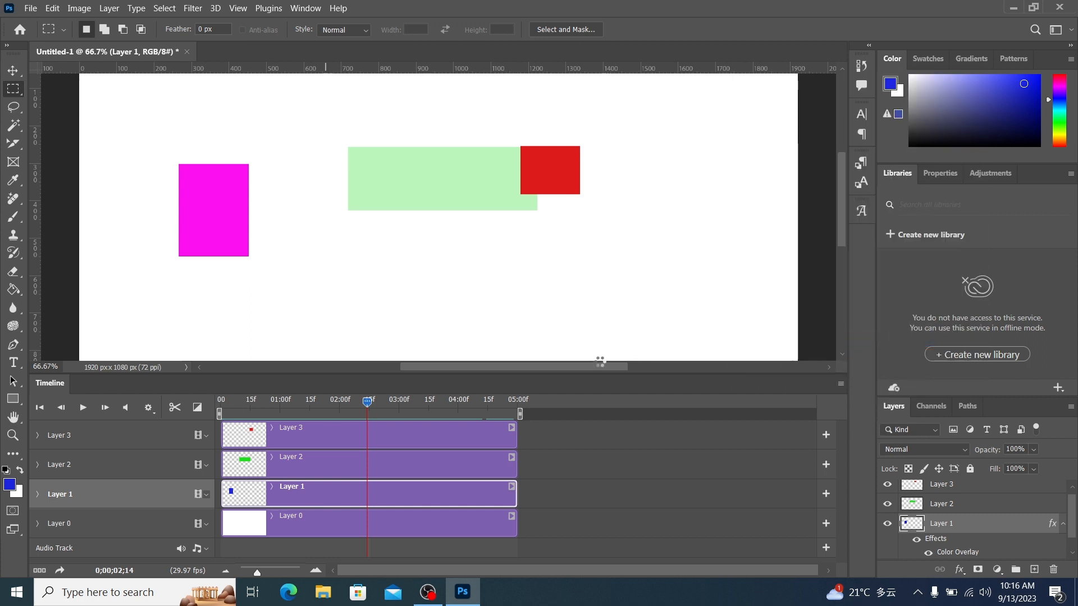
- Render the video at document size (1920×1080, H.264) to the Desktop folder
click(31, 9)
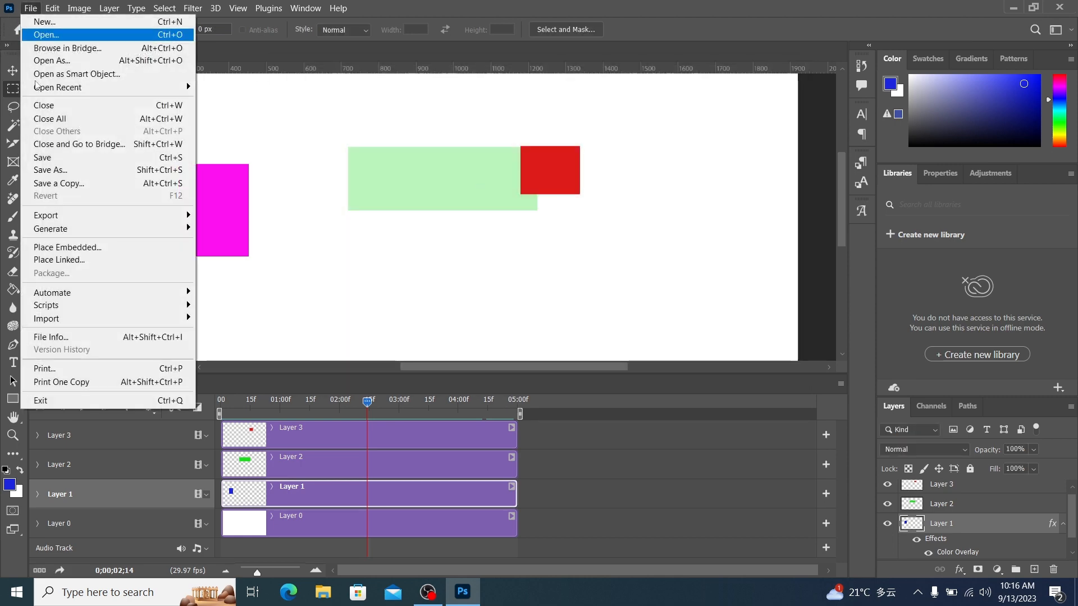
mouse_move(45, 215)
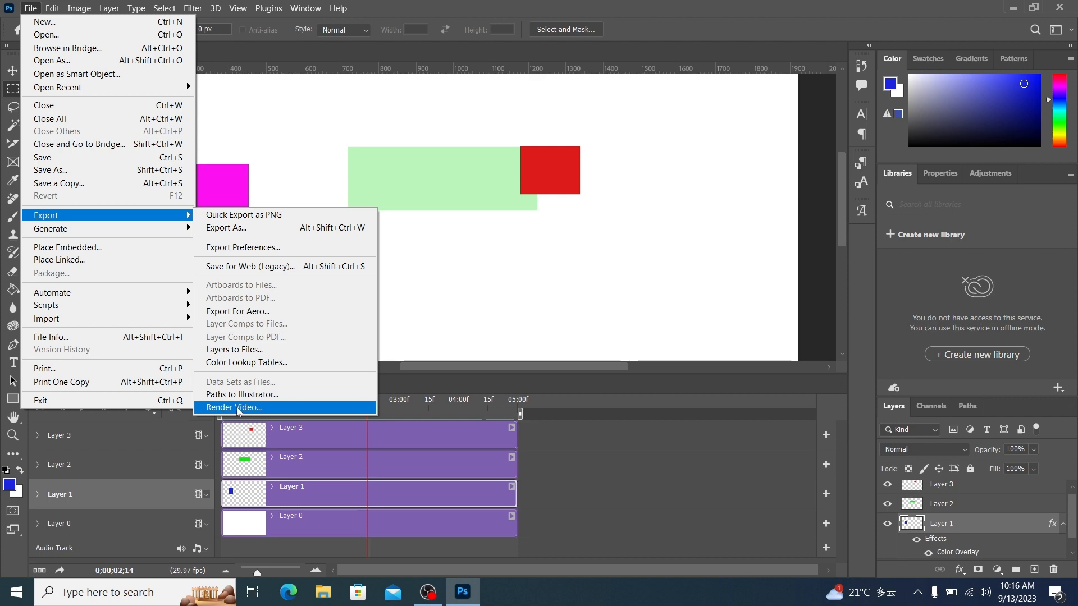
click(233, 407)
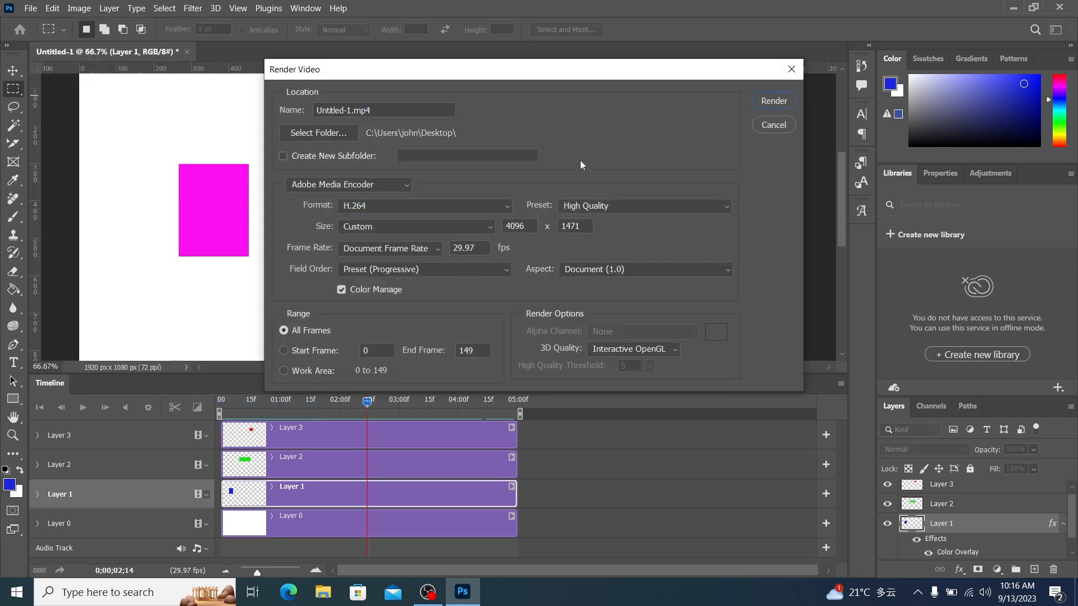
click(416, 227)
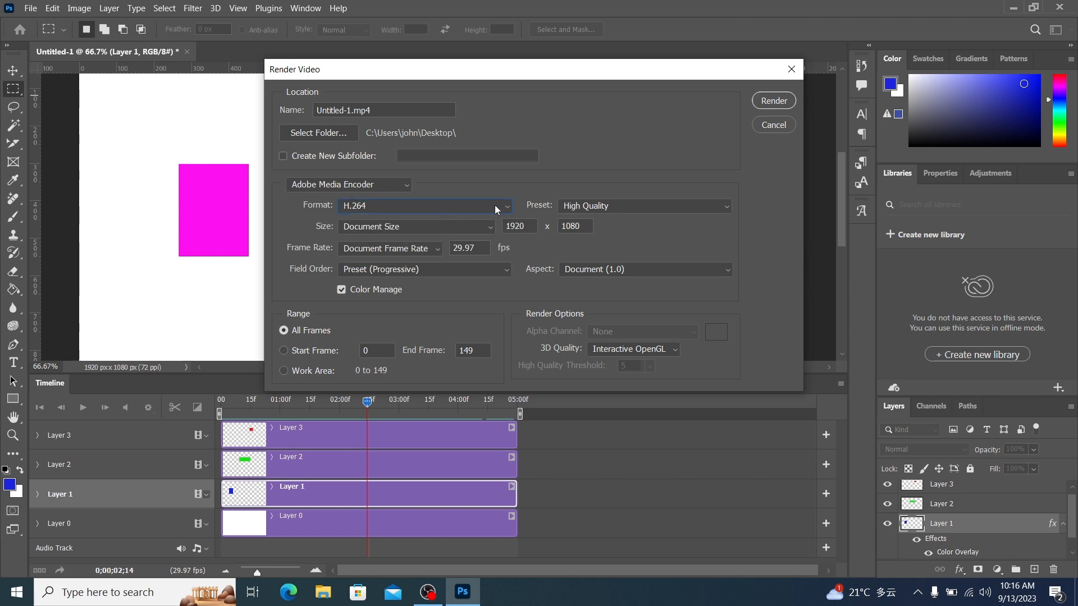
mouse_move(332, 137)
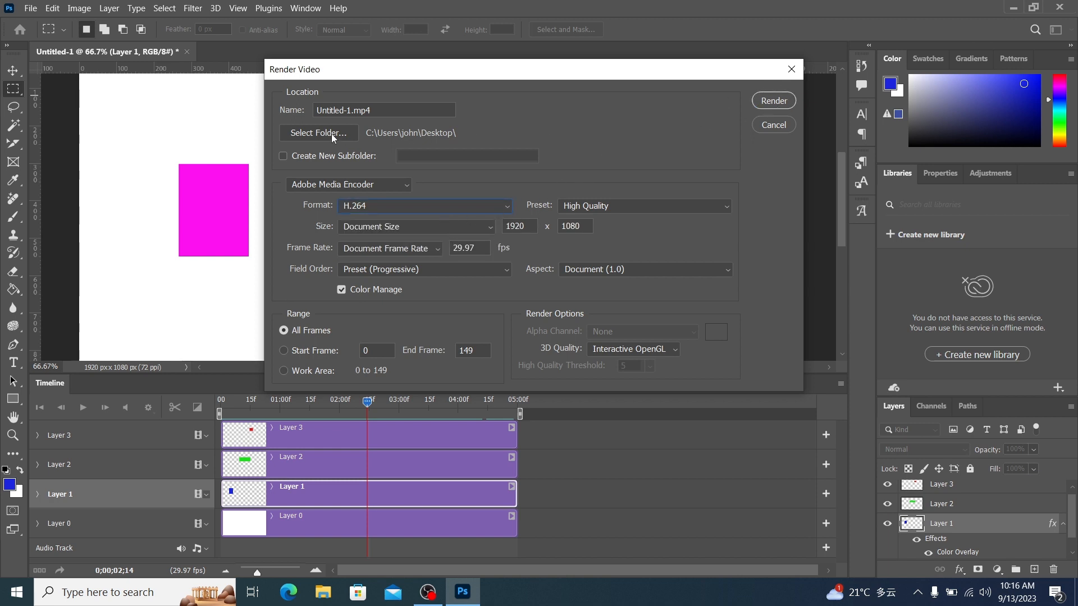
click(319, 132)
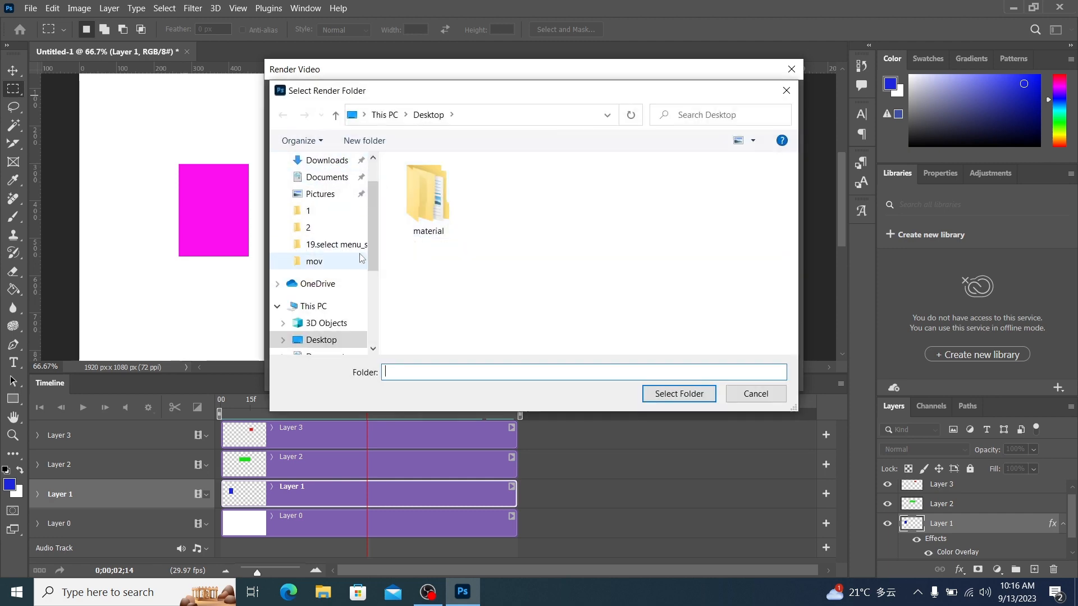
click(678, 393)
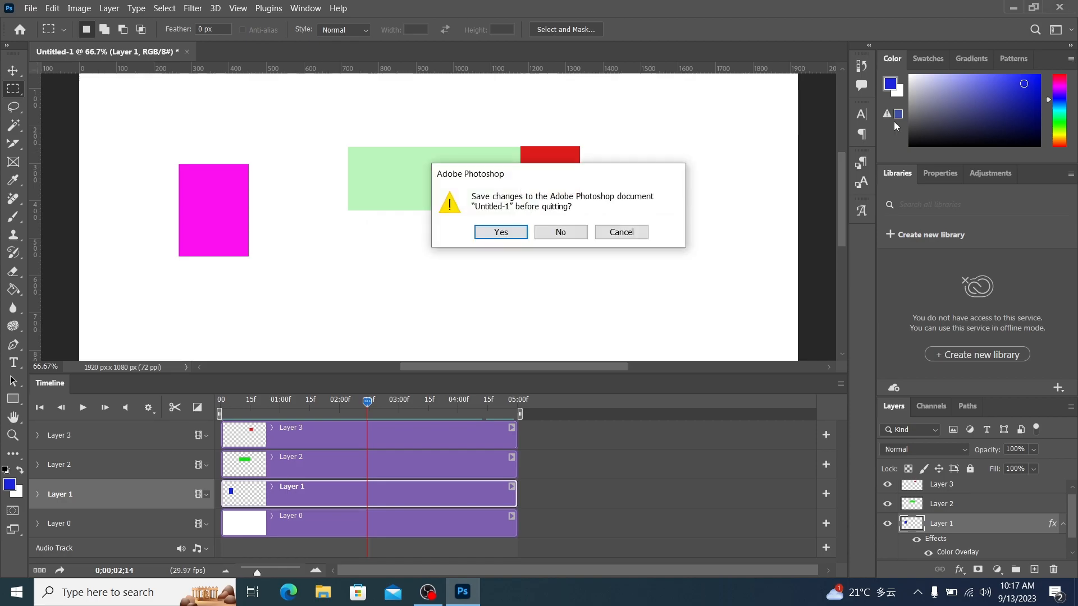
- Quit Photoshop without saving, play Untitled-1 from the desktop, then close Media Player
click(559, 231)
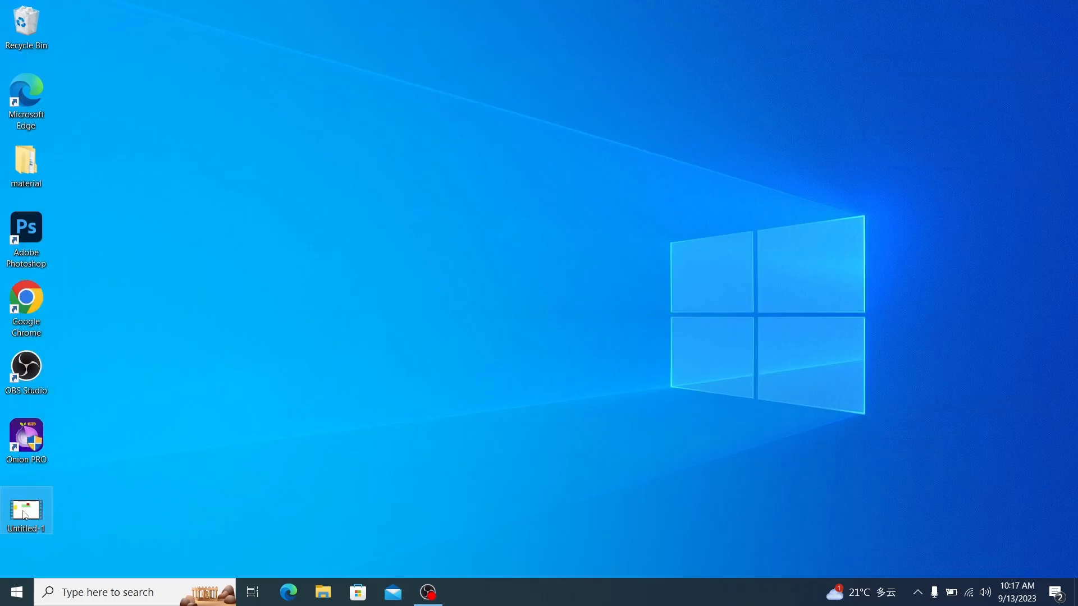
double_click(26, 511)
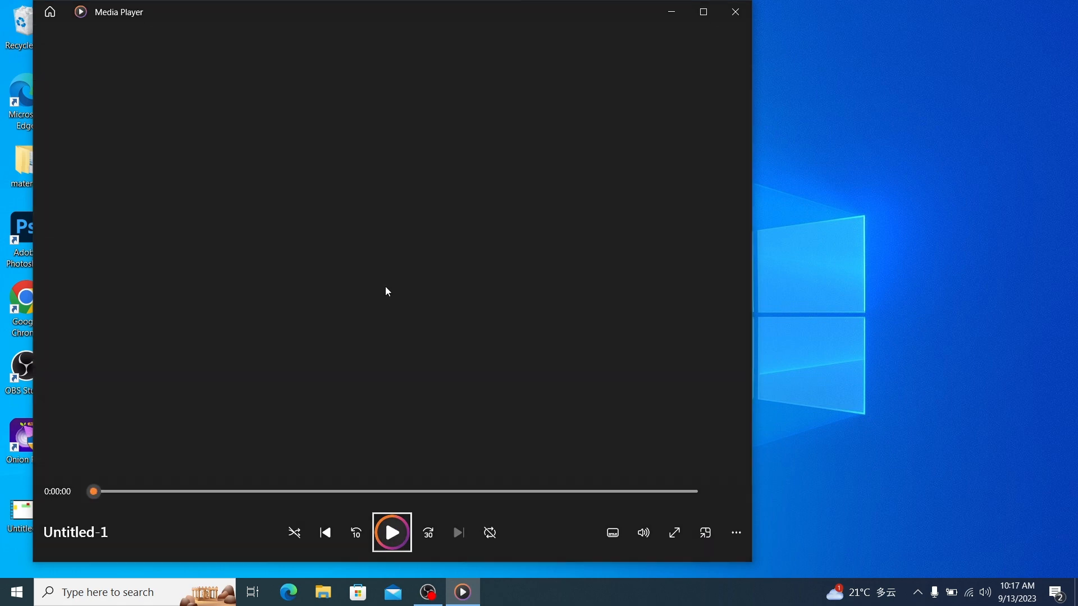
click(734, 11)
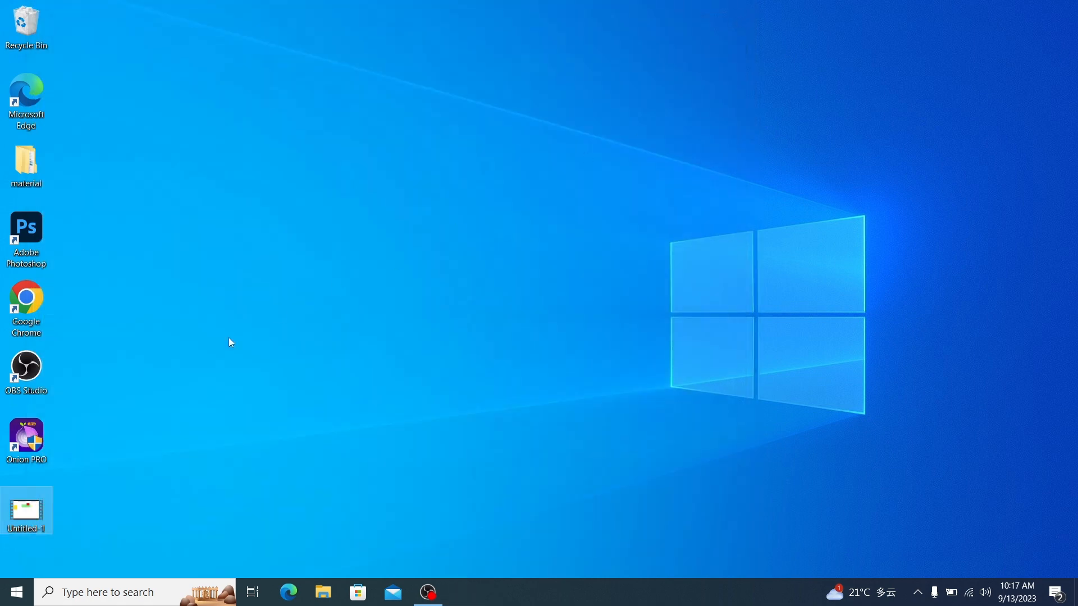